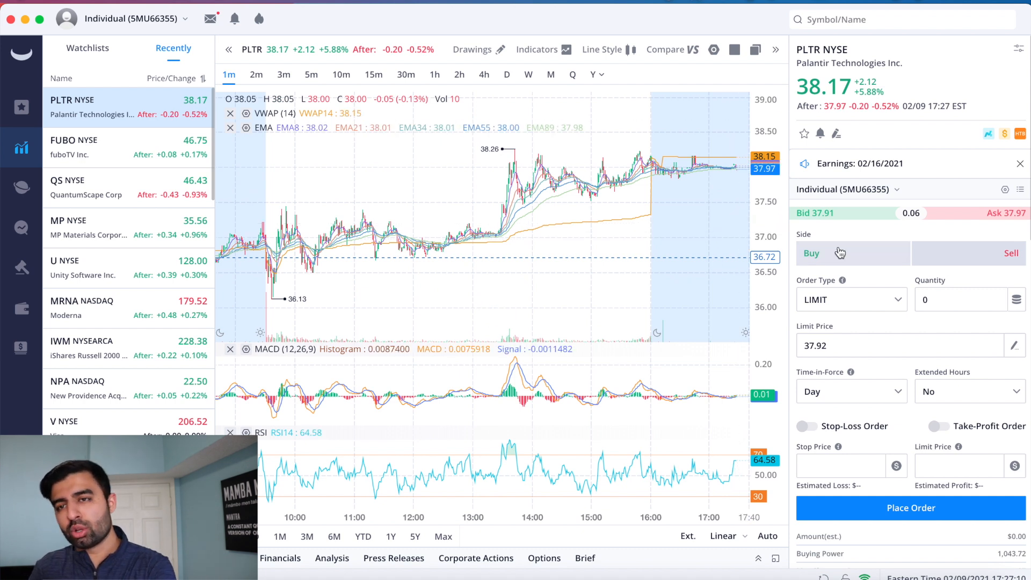
{"action": "mouse_move", "coordinate": [674, 237]}
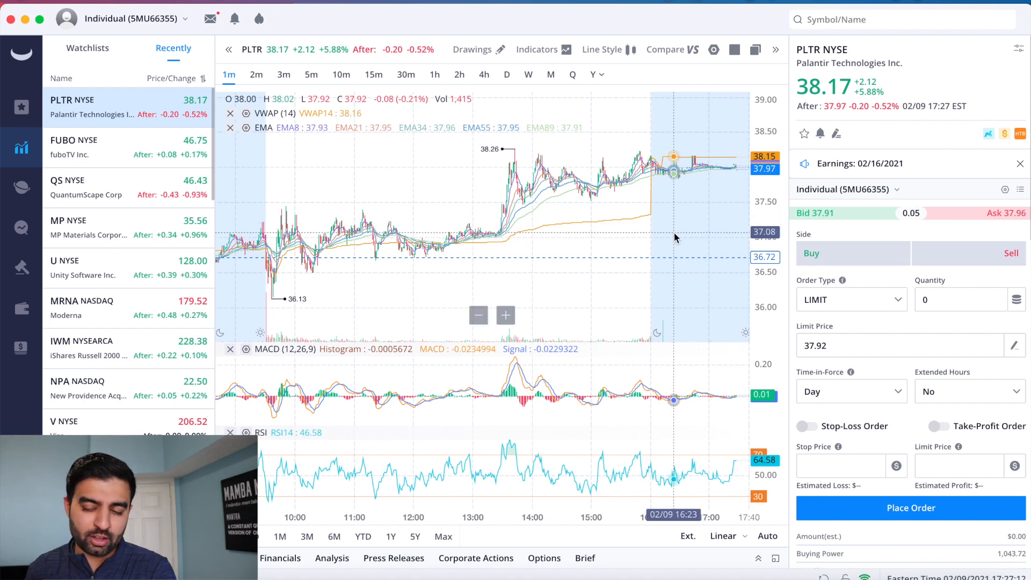
{"action": "mouse_move", "coordinate": [279, 250]}
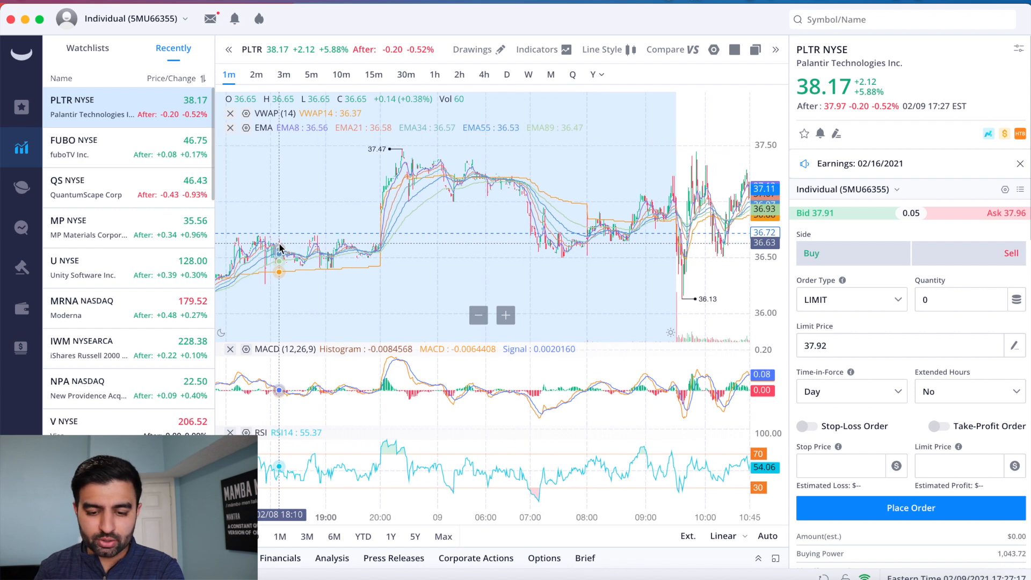
{"action": "mouse_move", "coordinate": [422, 179]}
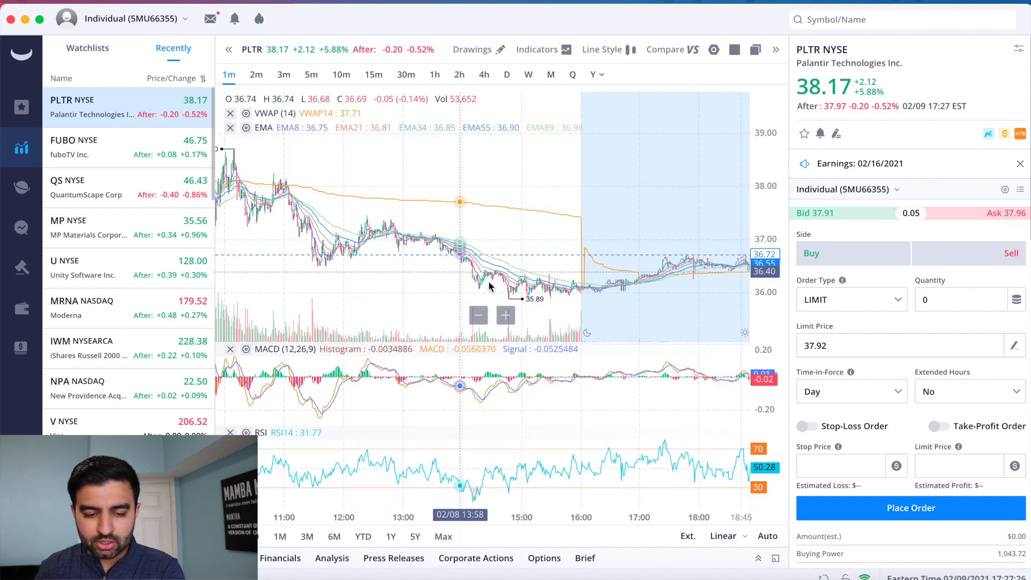
{"action": "mouse_move", "coordinate": [583, 290]}
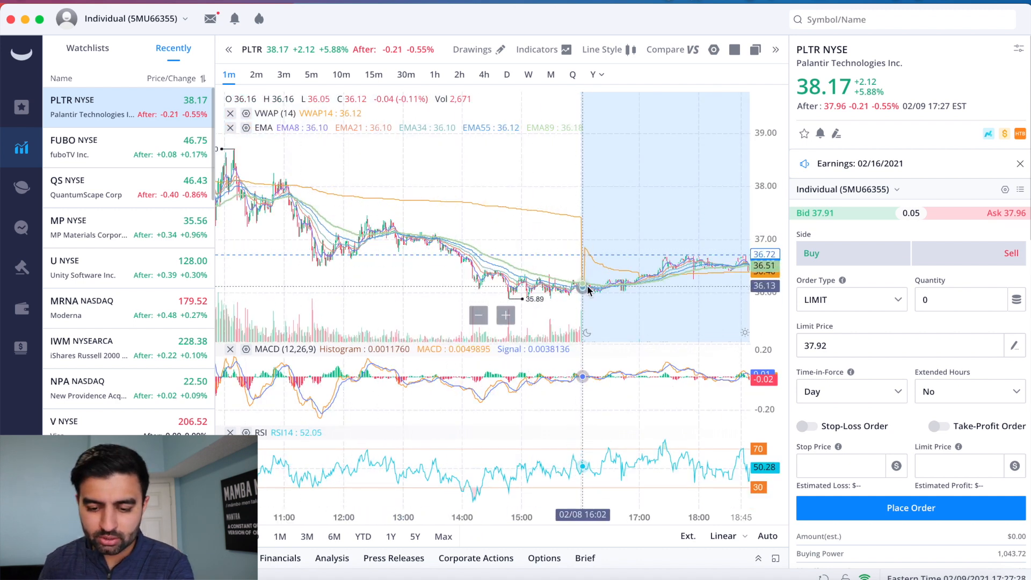
Step: Open the frequently used indicators list to remove EMA from the PLTR one-minute chart
{"action": "scroll", "scroll_direction": "right", "scroll_amount": 3}
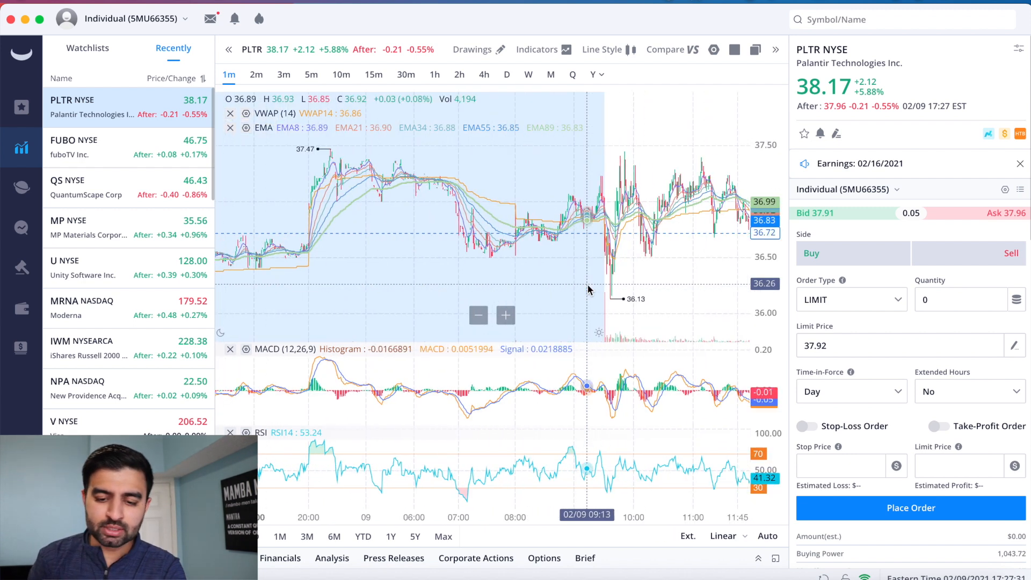
{"action": "left_click", "coordinate": [538, 50]}
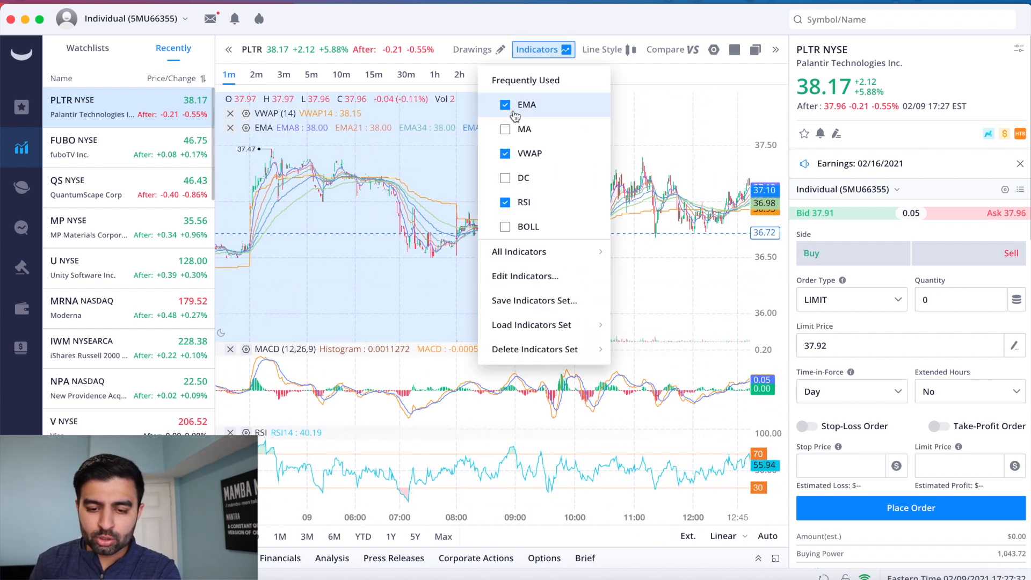
{"action": "mouse_move", "coordinate": [519, 229]}
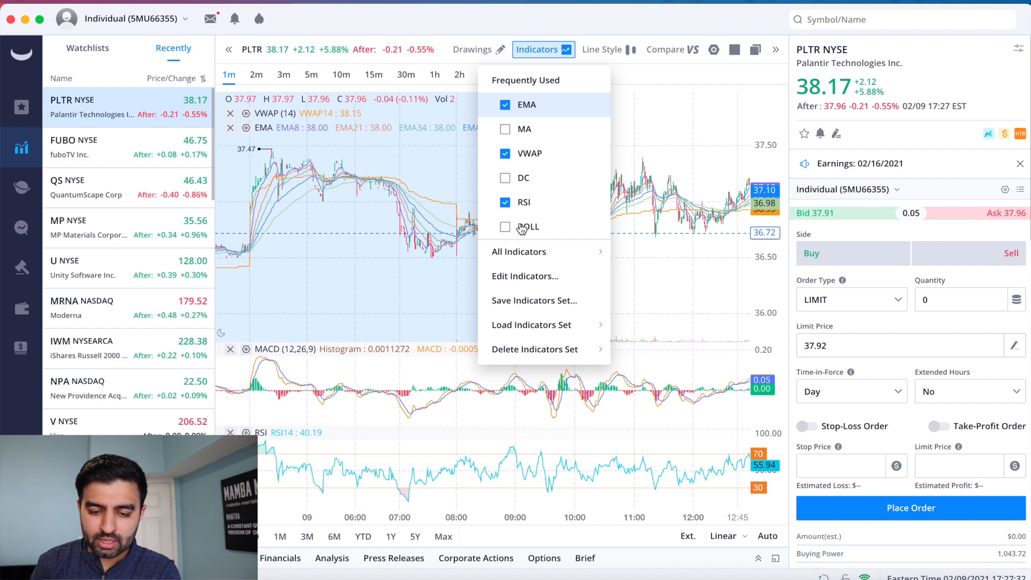
{"action": "mouse_move", "coordinate": [729, 232]}
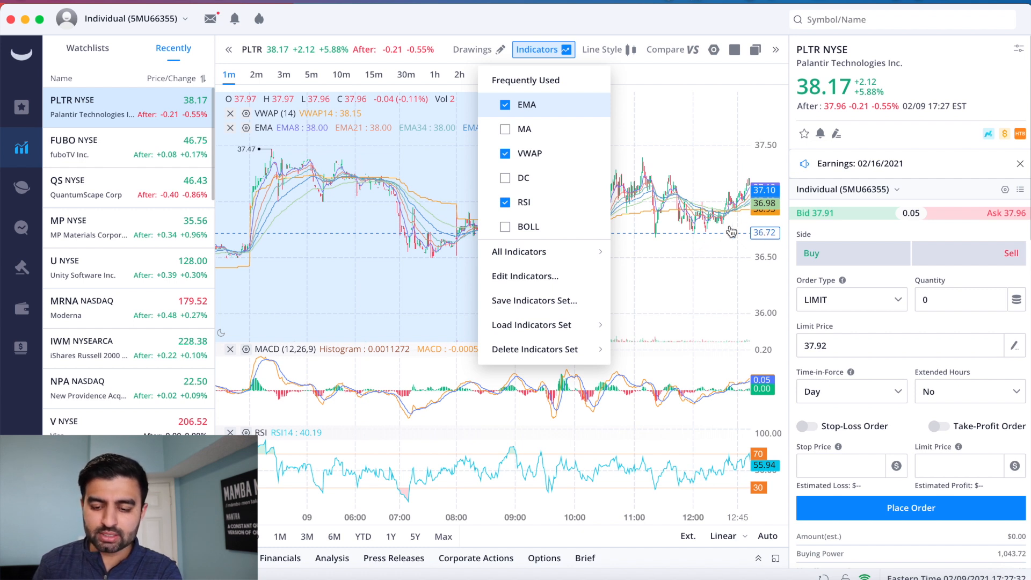
{"action": "mouse_move", "coordinate": [523, 79]}
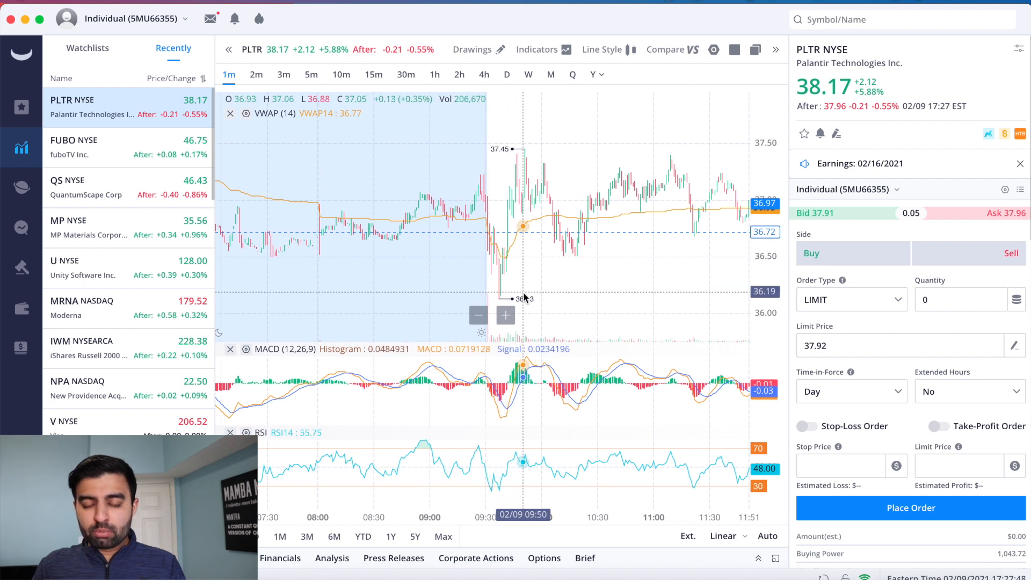
{"action": "mouse_move", "coordinate": [507, 283]}
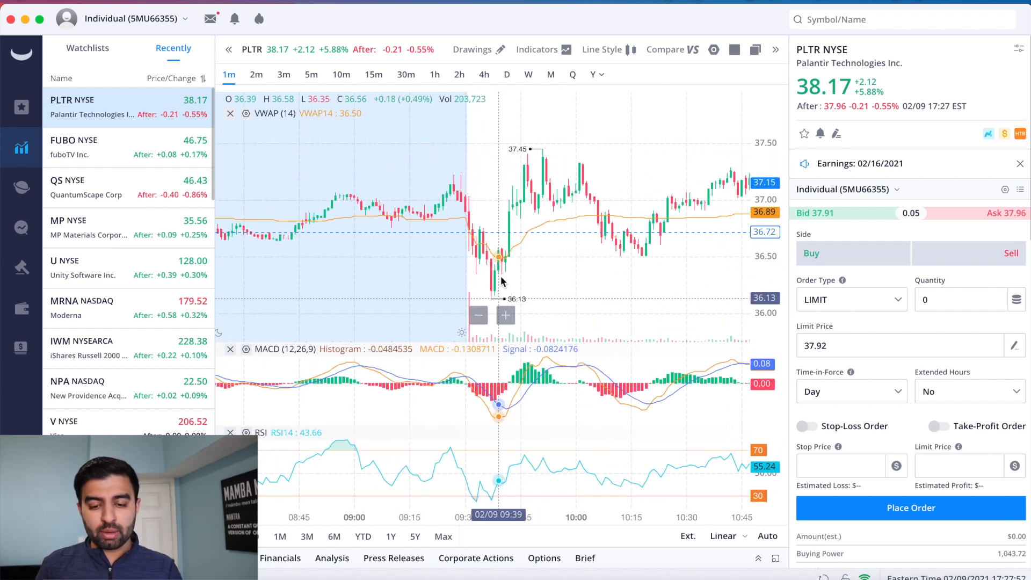
{"action": "mouse_move", "coordinate": [591, 204]}
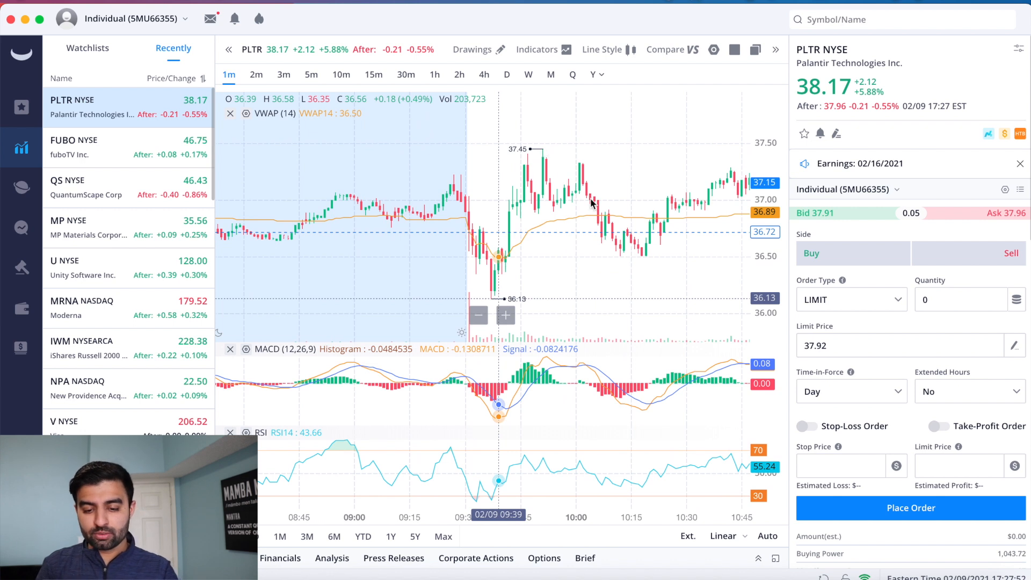
{"action": "mouse_move", "coordinate": [519, 283]}
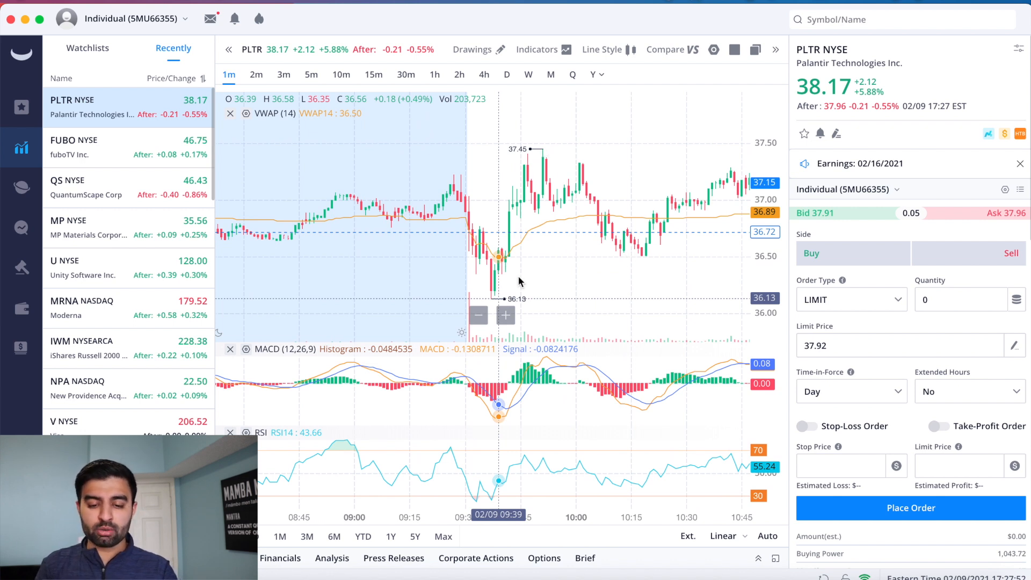
{"action": "mouse_move", "coordinate": [693, 193]}
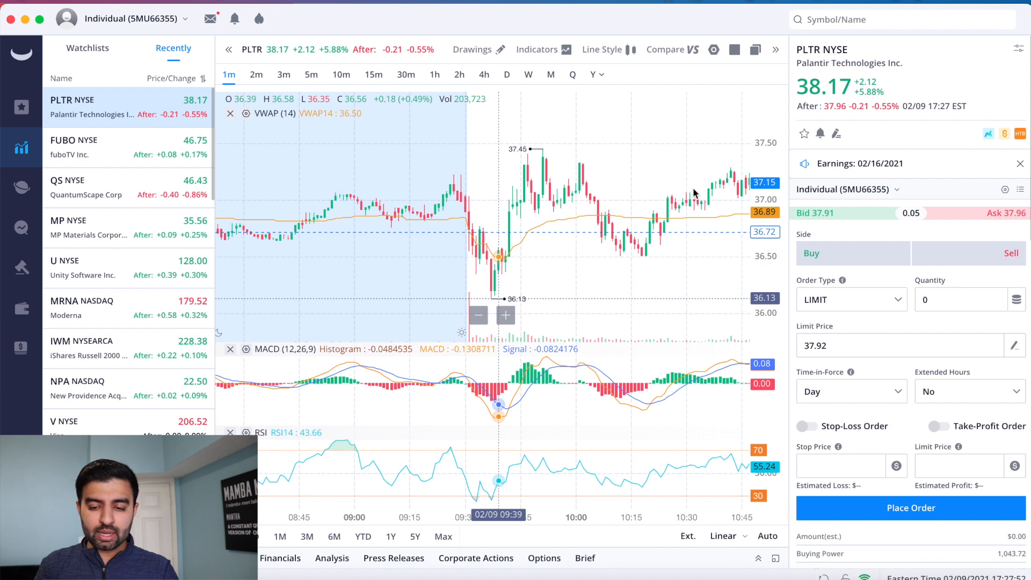
{"action": "mouse_move", "coordinate": [736, 169]}
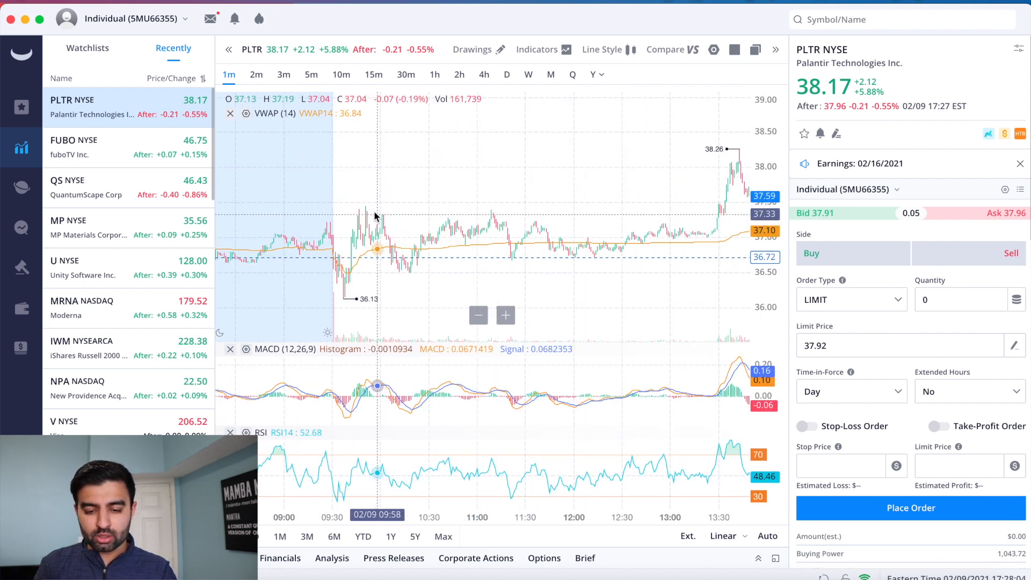
{"action": "mouse_move", "coordinate": [353, 210]}
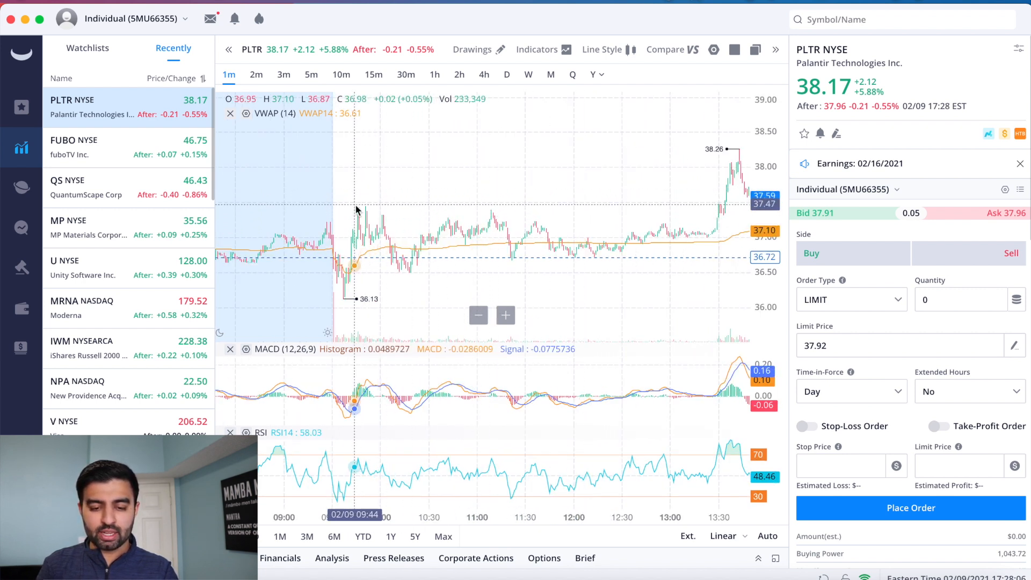
{"action": "mouse_move", "coordinate": [476, 252]}
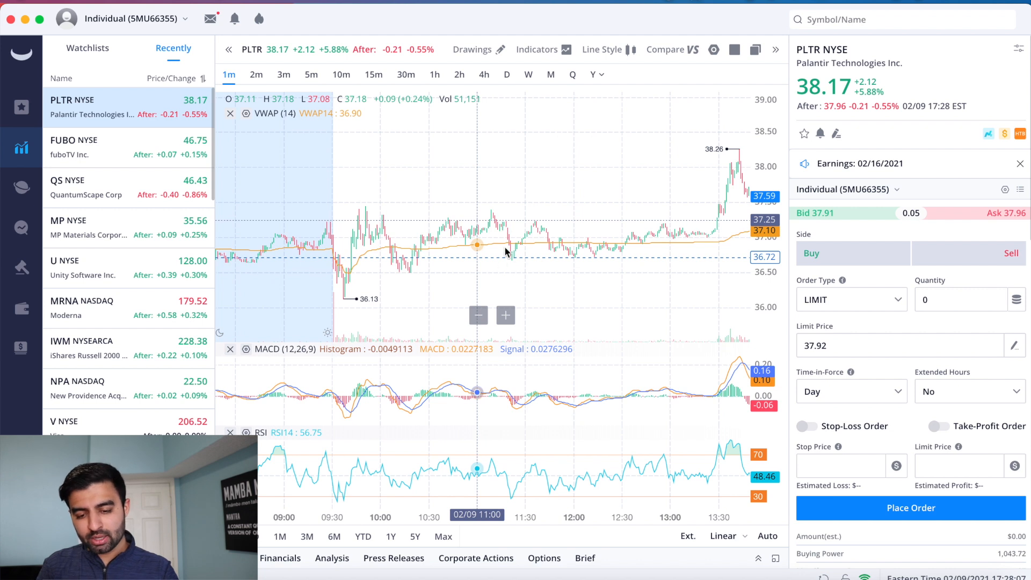
{"action": "mouse_move", "coordinate": [533, 229]}
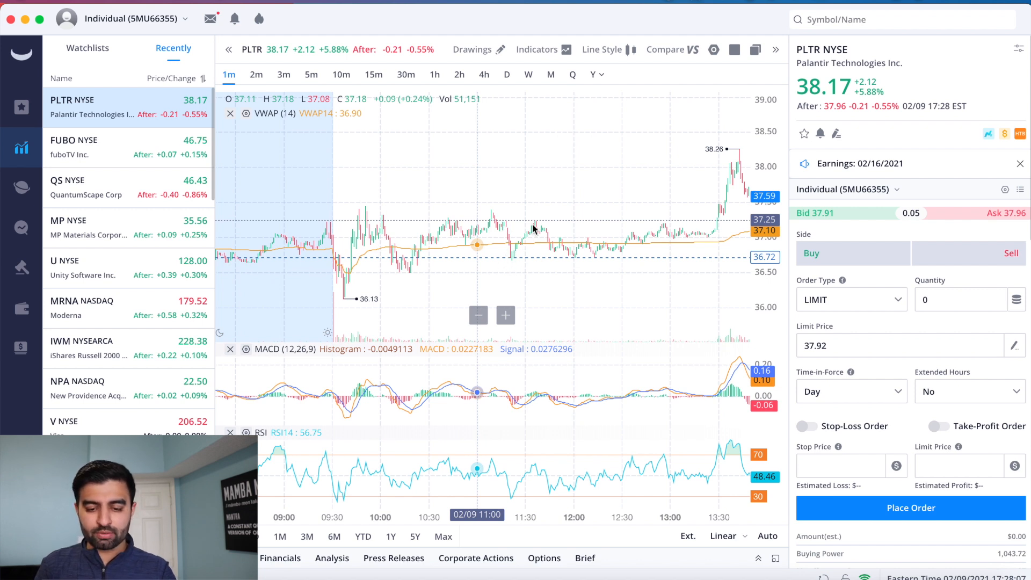
{"action": "mouse_move", "coordinate": [577, 263]}
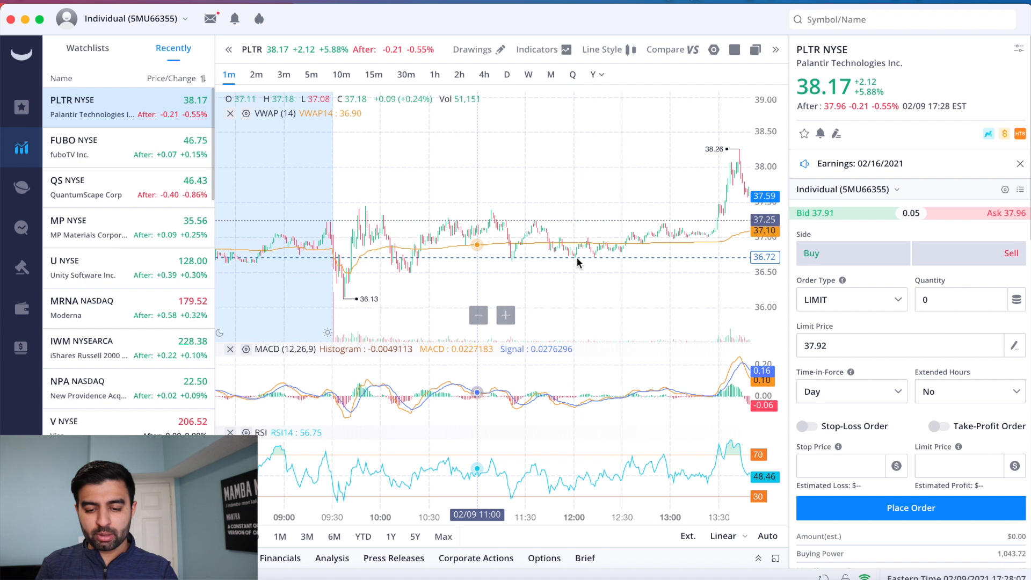
{"action": "mouse_move", "coordinate": [591, 261]}
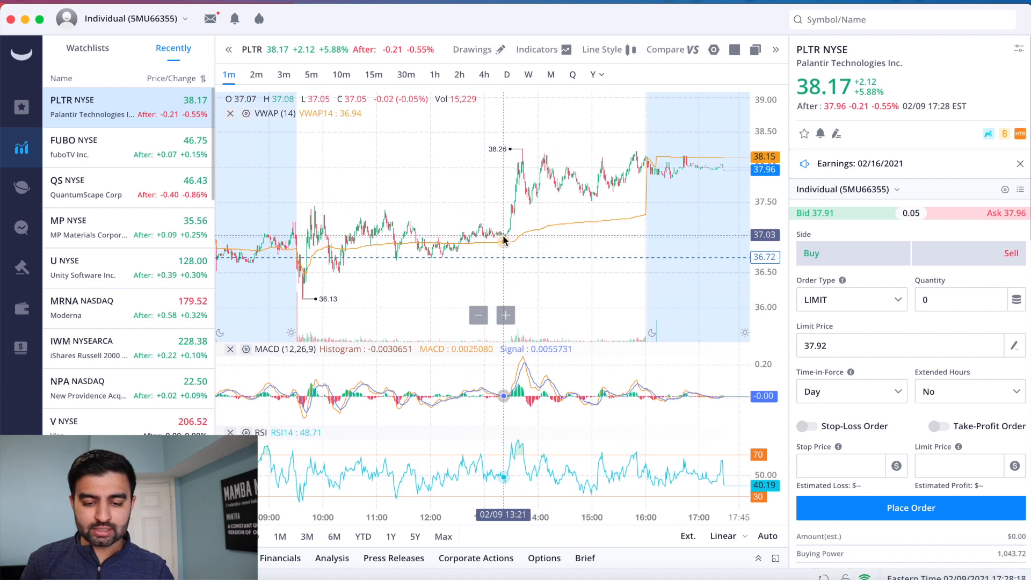
{"action": "mouse_move", "coordinate": [509, 217]}
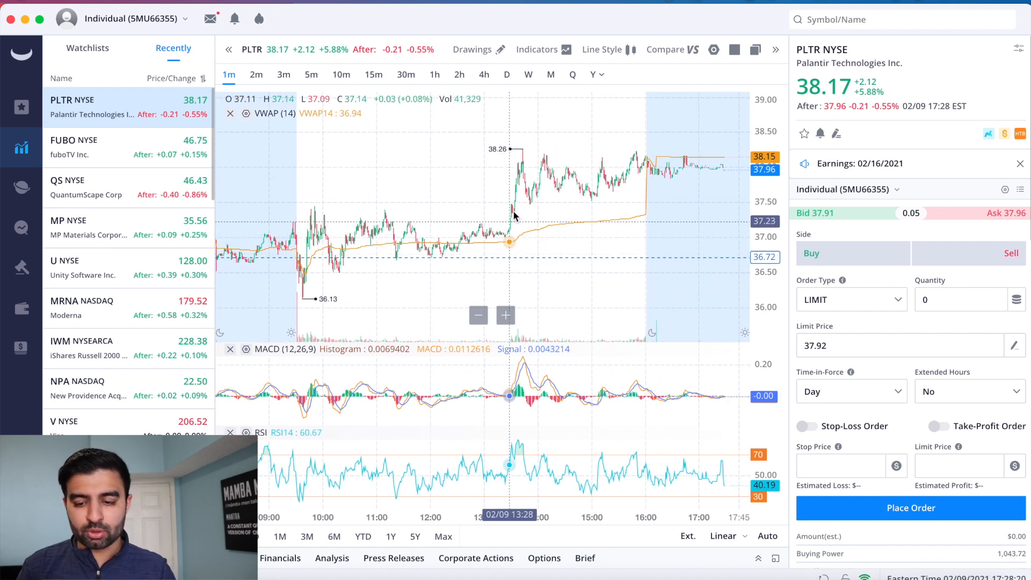
{"action": "mouse_move", "coordinate": [538, 160]}
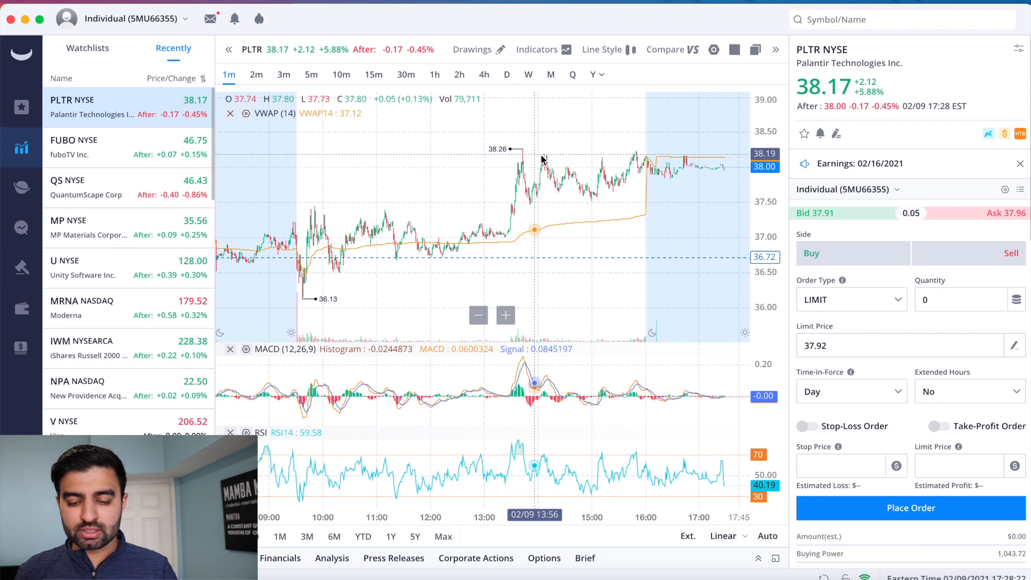
{"action": "mouse_move", "coordinate": [567, 181]}
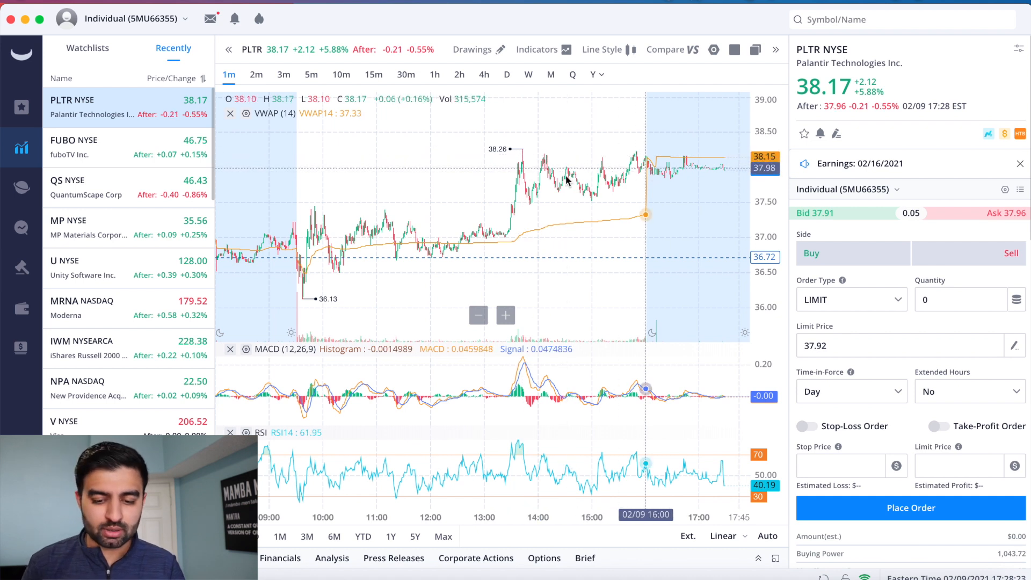
{"action": "mouse_move", "coordinate": [531, 200]}
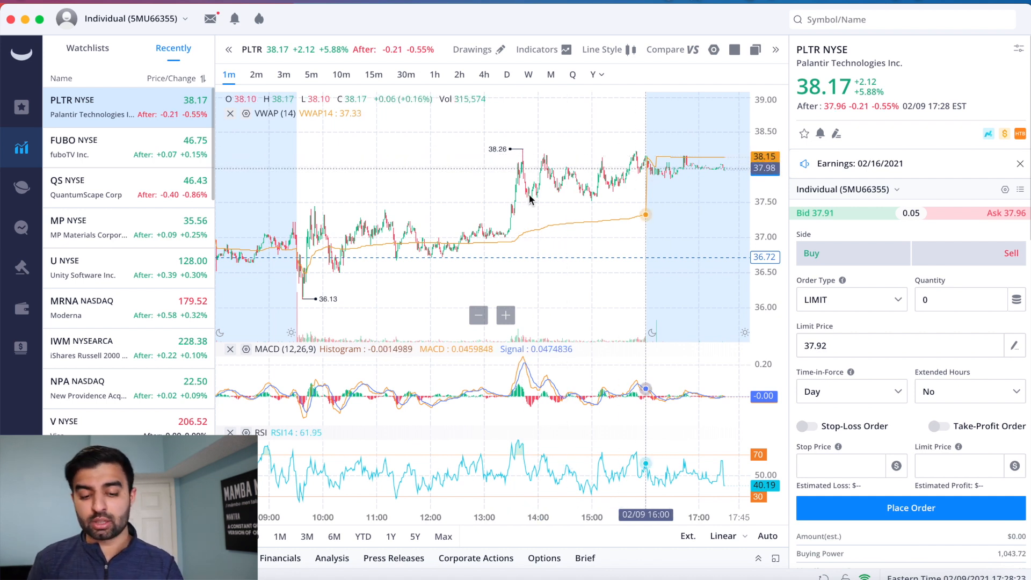
{"action": "mouse_move", "coordinate": [528, 197]}
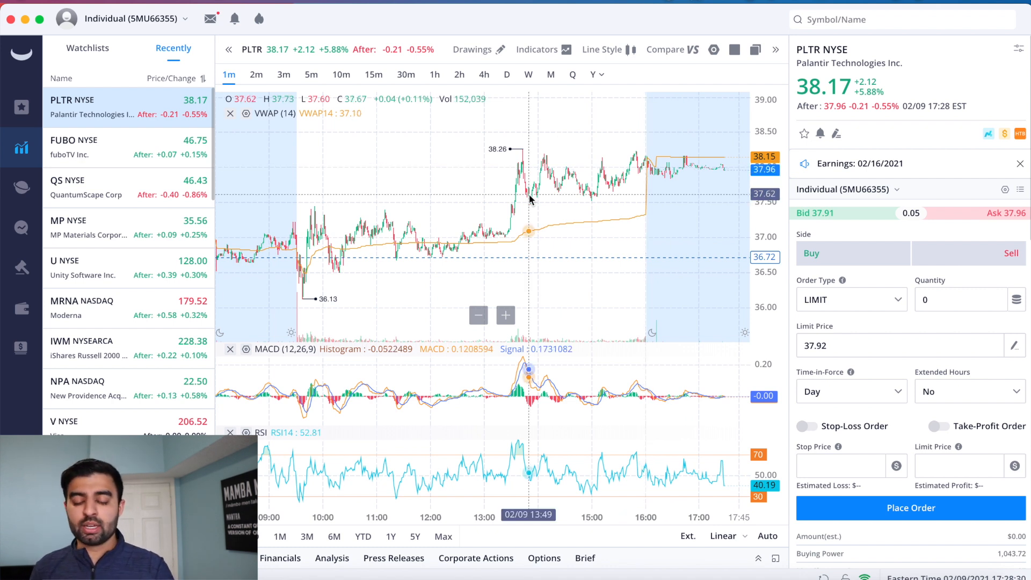
{"action": "mouse_move", "coordinate": [549, 108]}
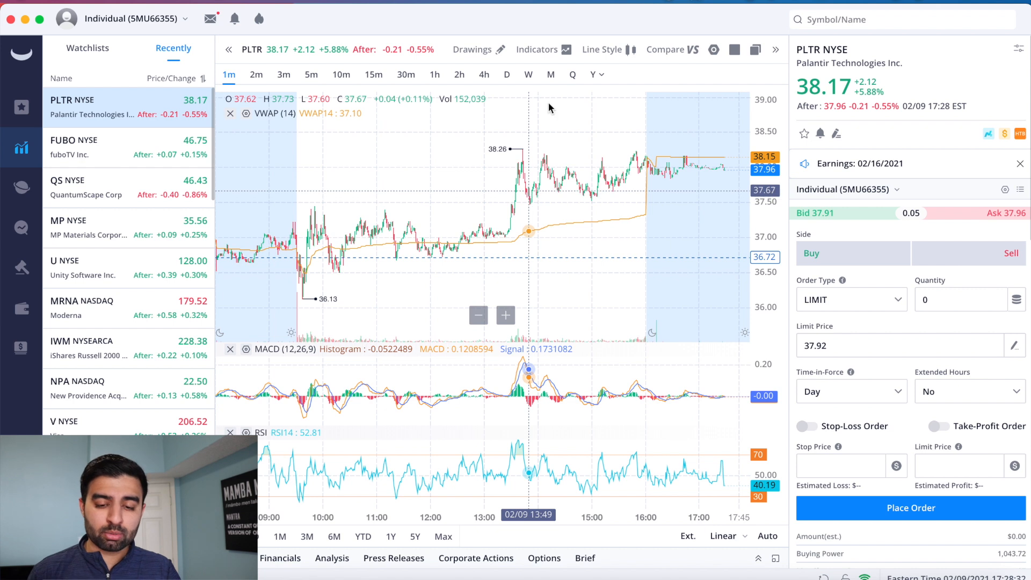
Step: Switch the PLTR chart to daily candles
{"action": "left_click", "coordinate": [506, 74]}
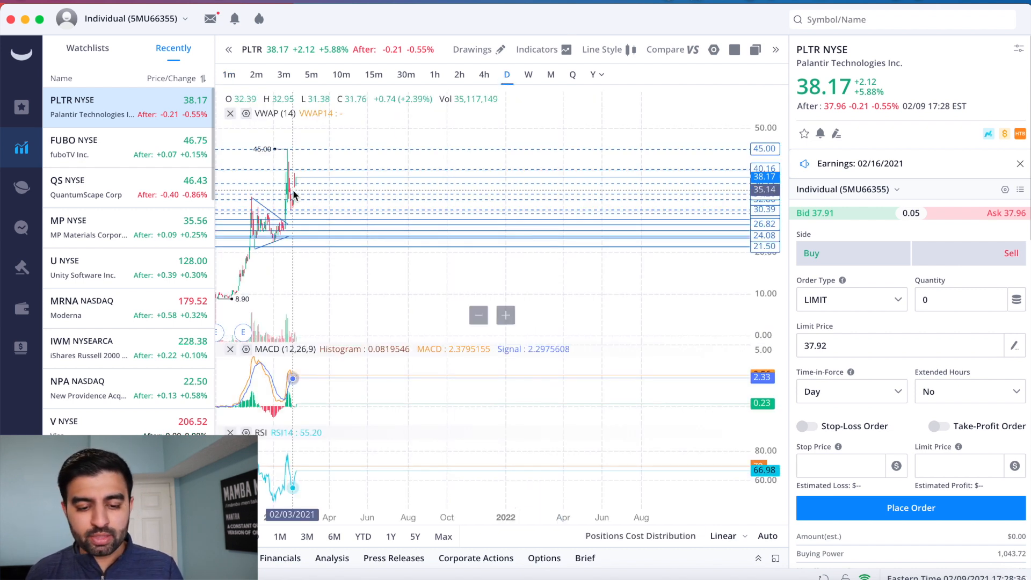
{"action": "mouse_move", "coordinate": [360, 220]}
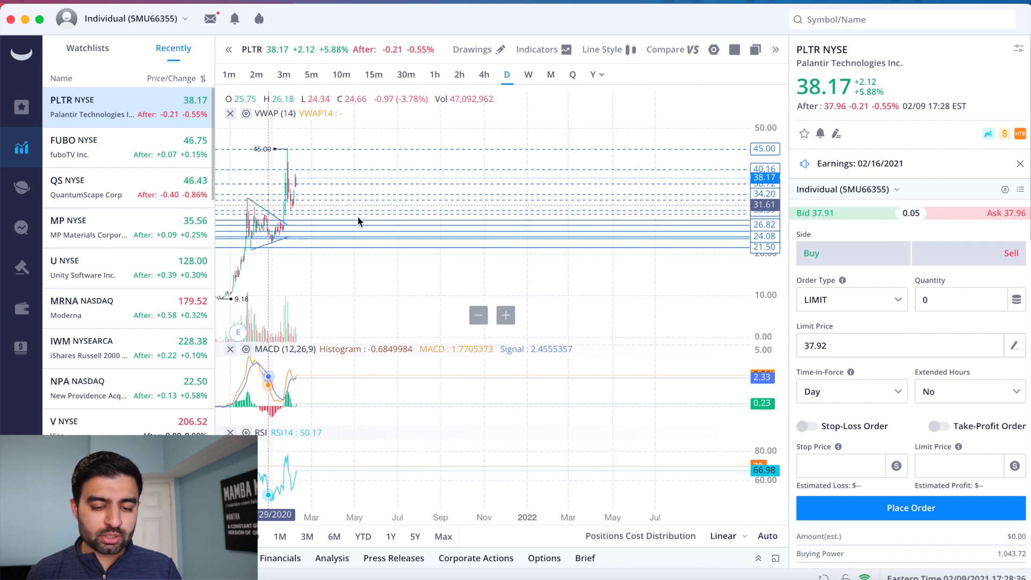
{"action": "mouse_move", "coordinate": [245, 233]}
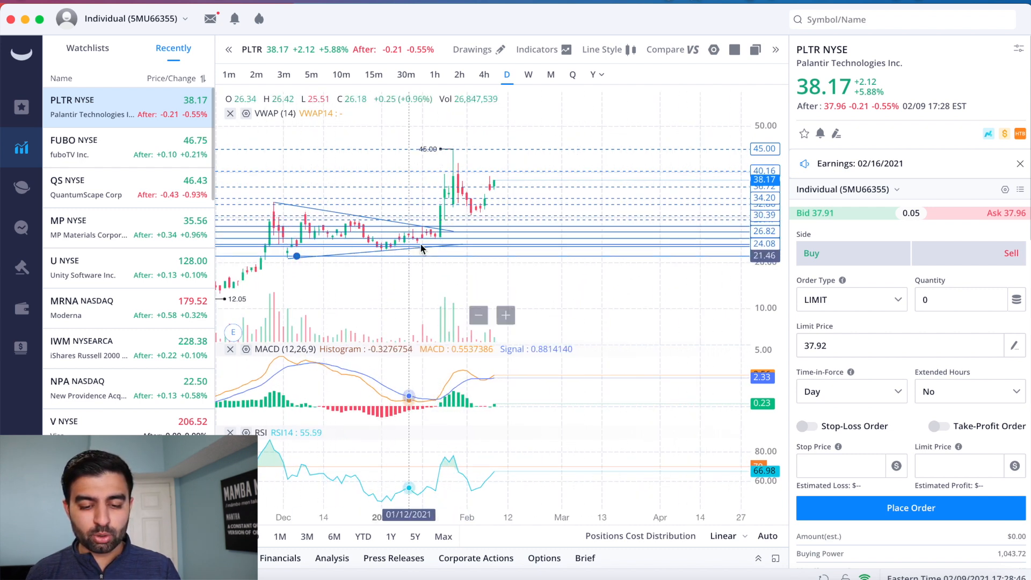
{"action": "mouse_move", "coordinate": [450, 241]}
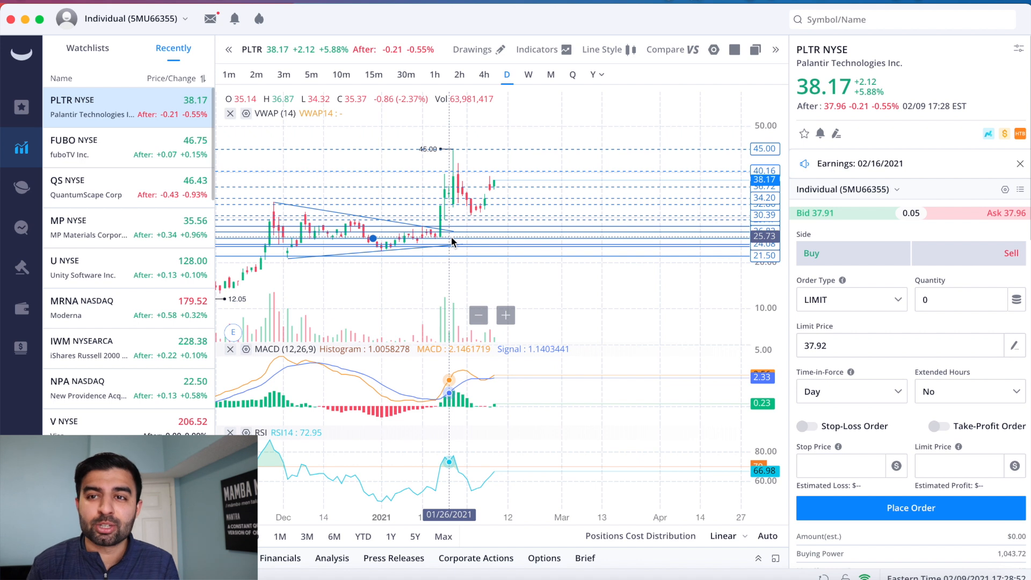
{"action": "mouse_move", "coordinate": [441, 211]}
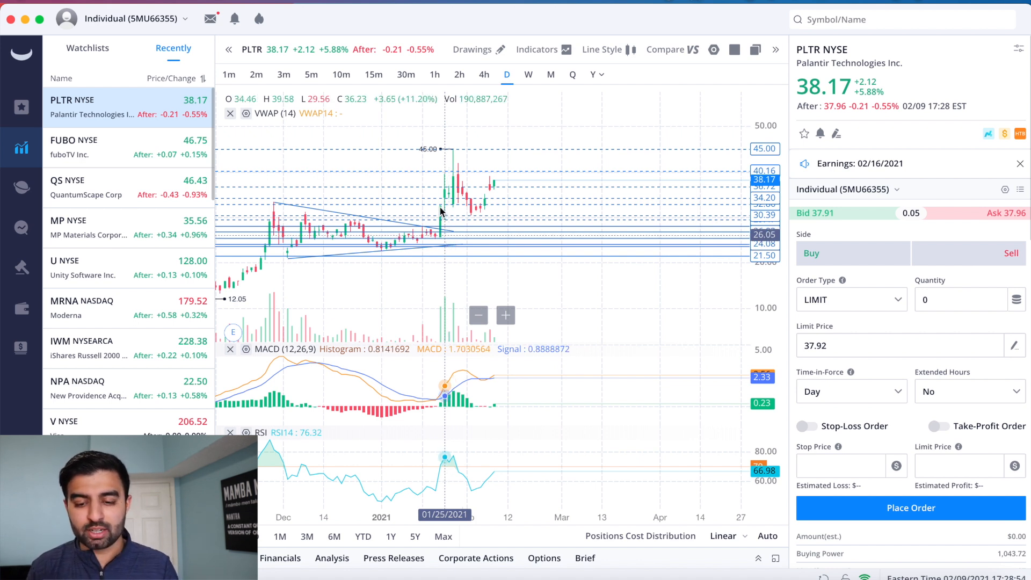
{"action": "mouse_move", "coordinate": [457, 160]}
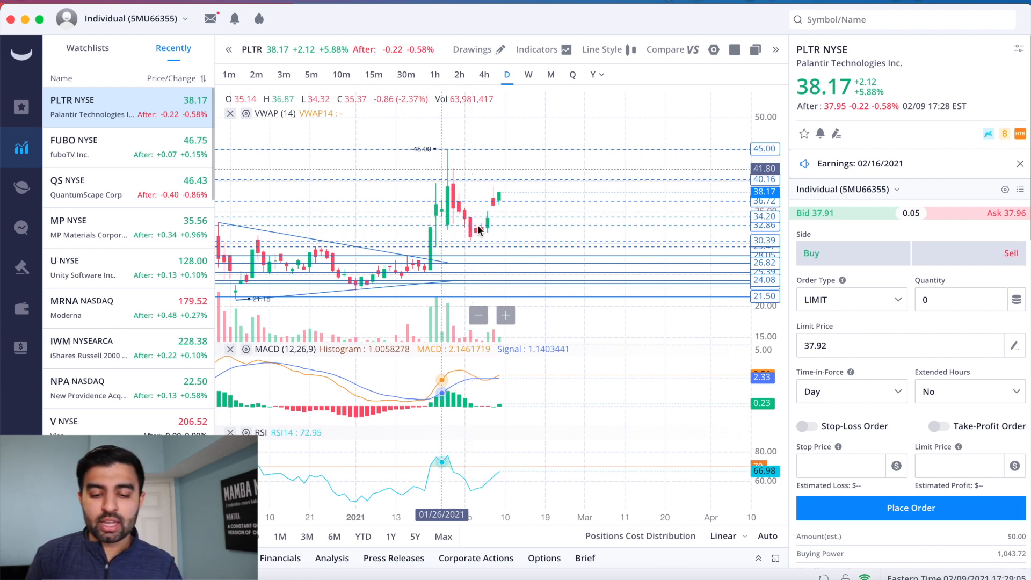
{"action": "mouse_move", "coordinate": [452, 230]}
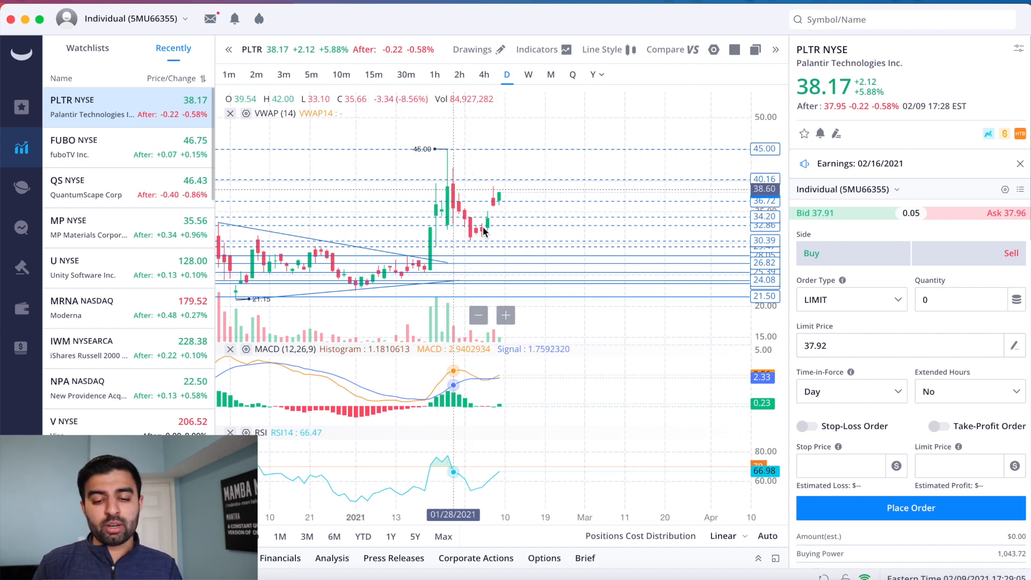
{"action": "mouse_move", "coordinate": [488, 232]}
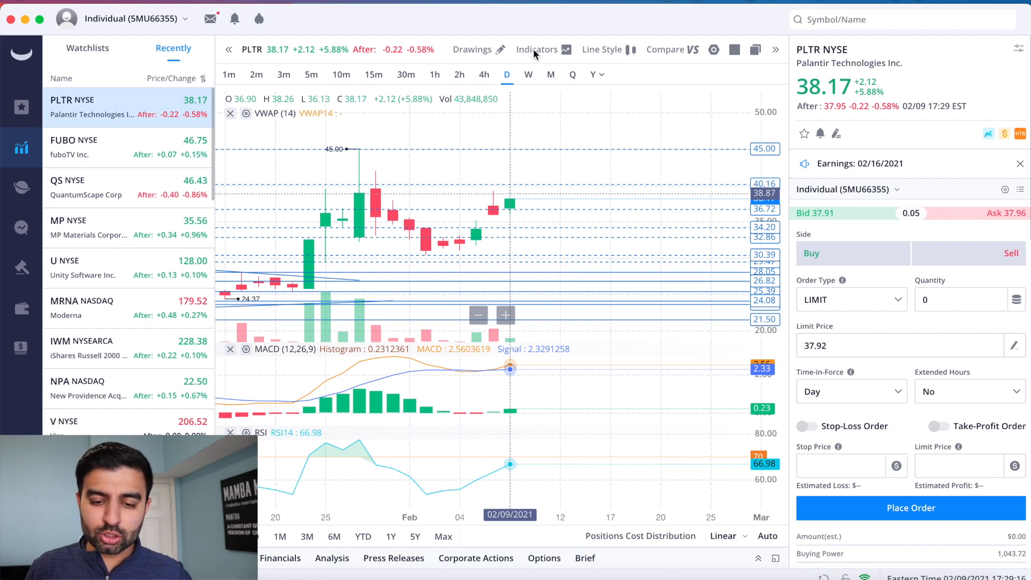
Step: Add the EMA 8/21/34/55/89 lines back onto the PLTR daily chart
{"action": "left_click", "coordinate": [537, 49]}
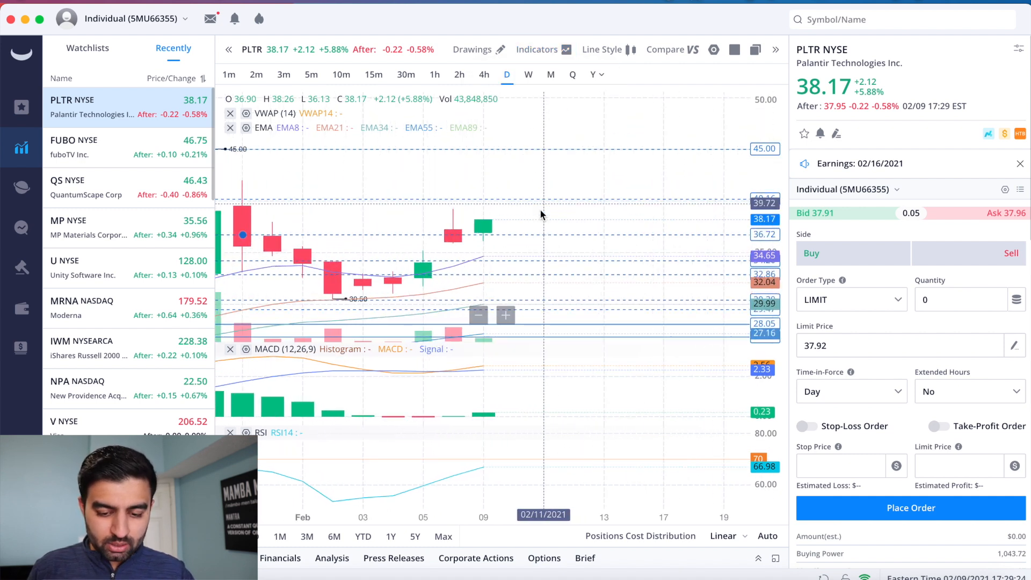
{"action": "mouse_move", "coordinate": [478, 243]}
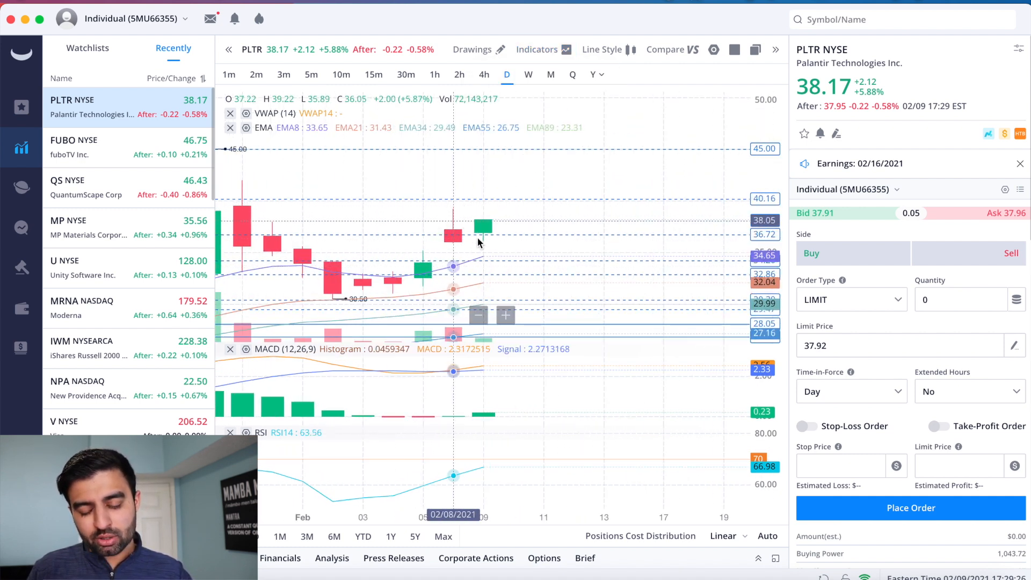
{"action": "mouse_move", "coordinate": [500, 229]}
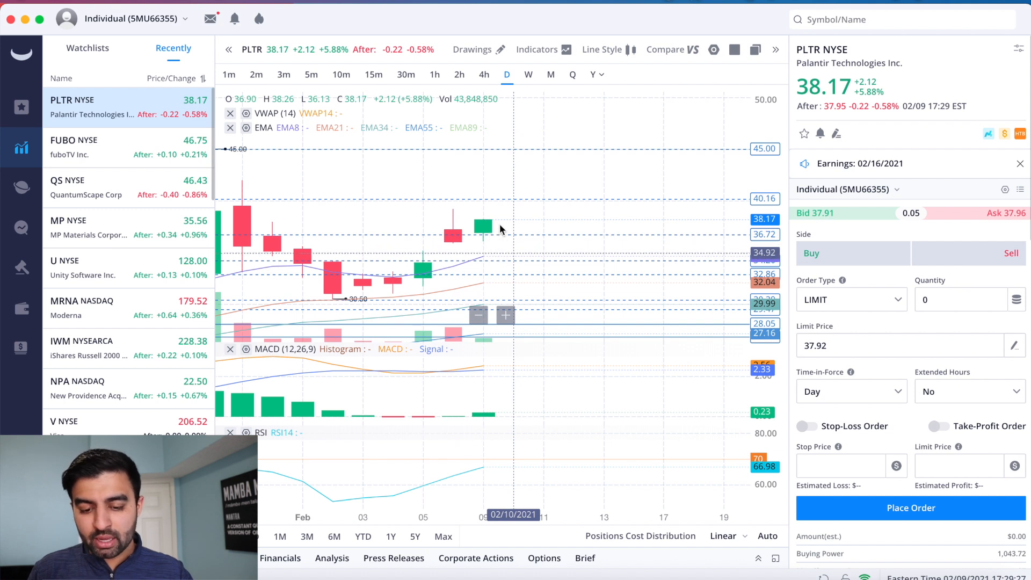
{"action": "mouse_move", "coordinate": [500, 226]}
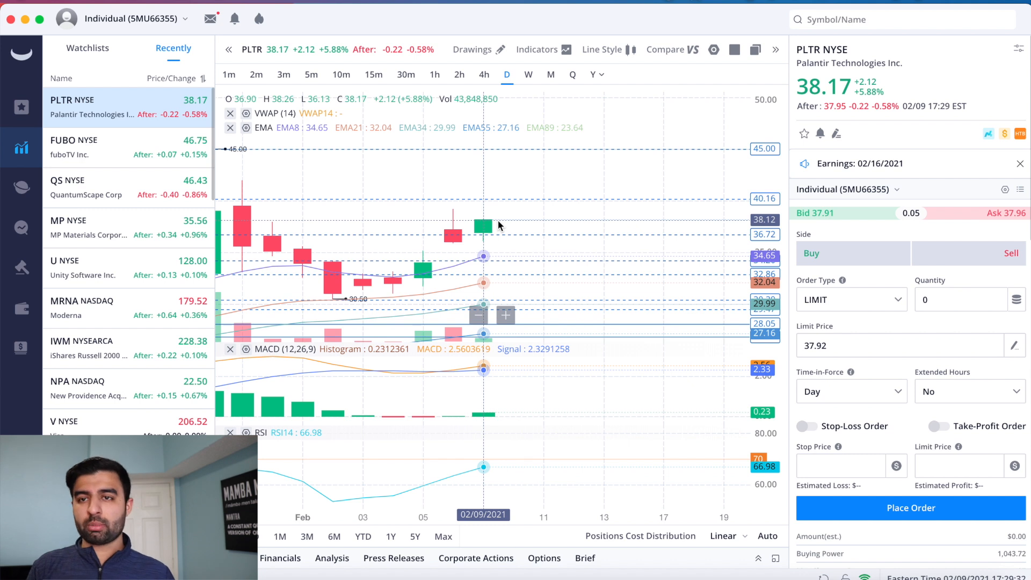
{"action": "mouse_move", "coordinate": [511, 240]}
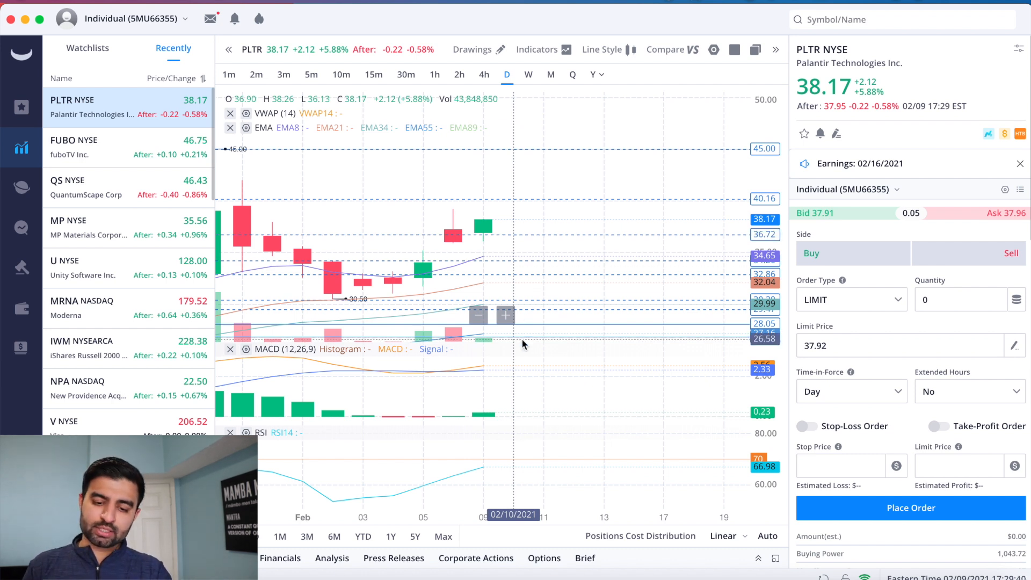
{"action": "mouse_move", "coordinate": [495, 273]}
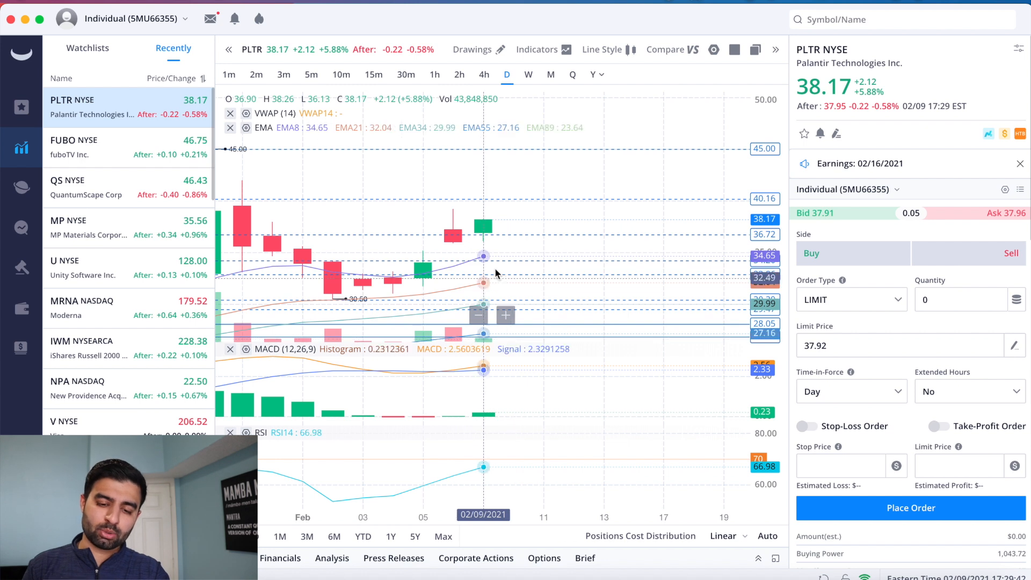
{"action": "mouse_move", "coordinate": [513, 239]}
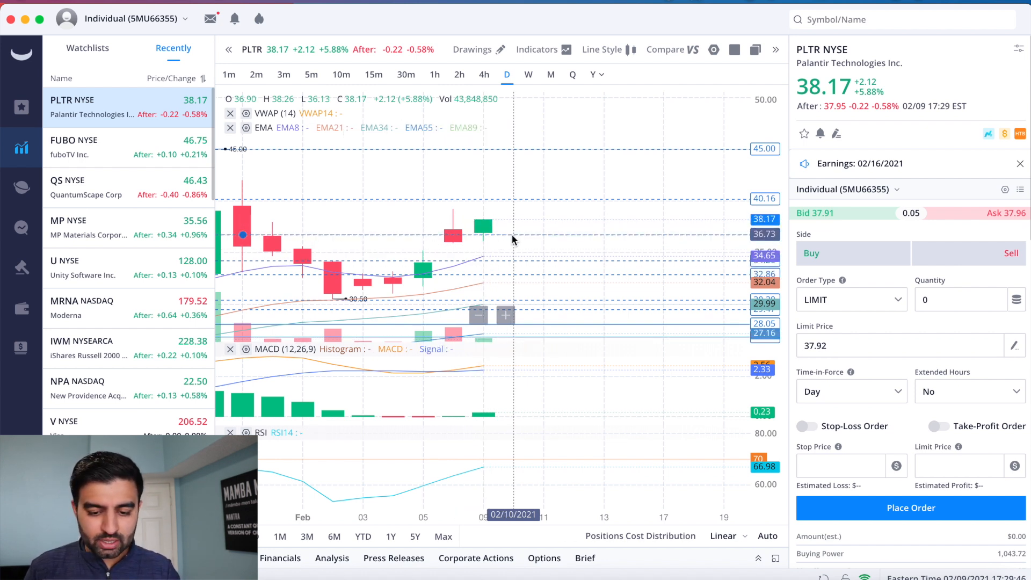
{"action": "mouse_move", "coordinate": [483, 260]}
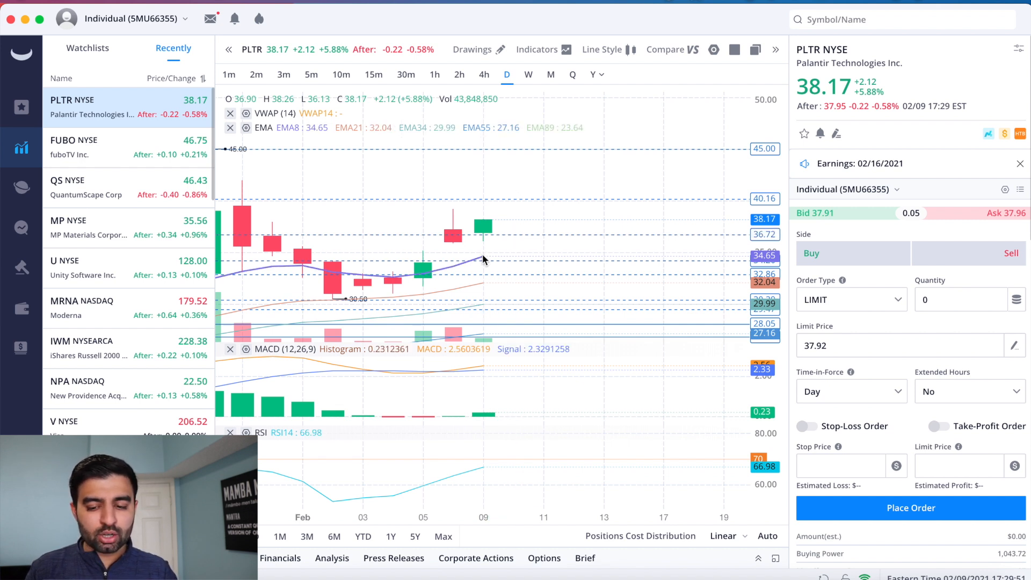
{"action": "mouse_move", "coordinate": [483, 255]}
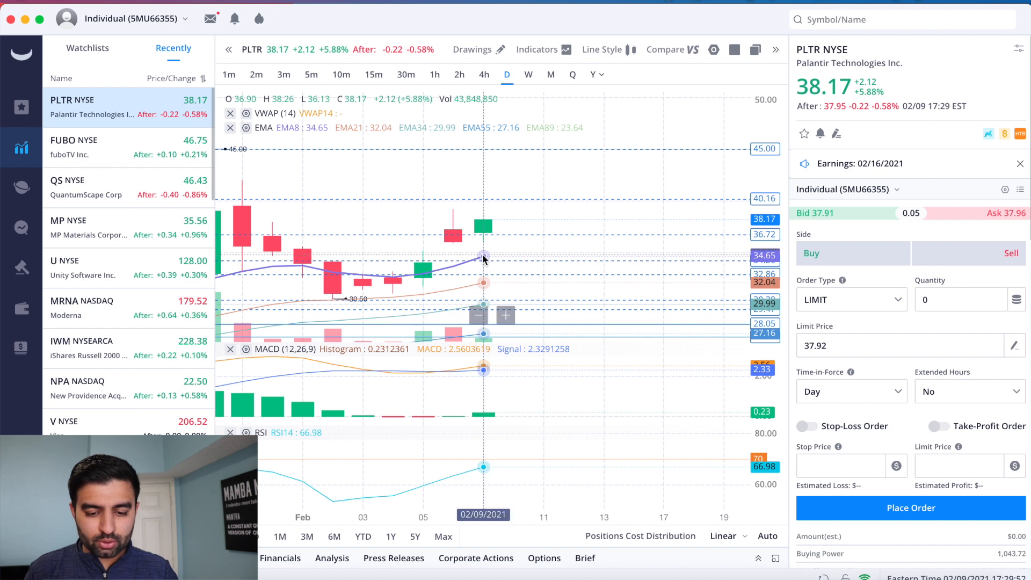
{"action": "mouse_move", "coordinate": [483, 266]}
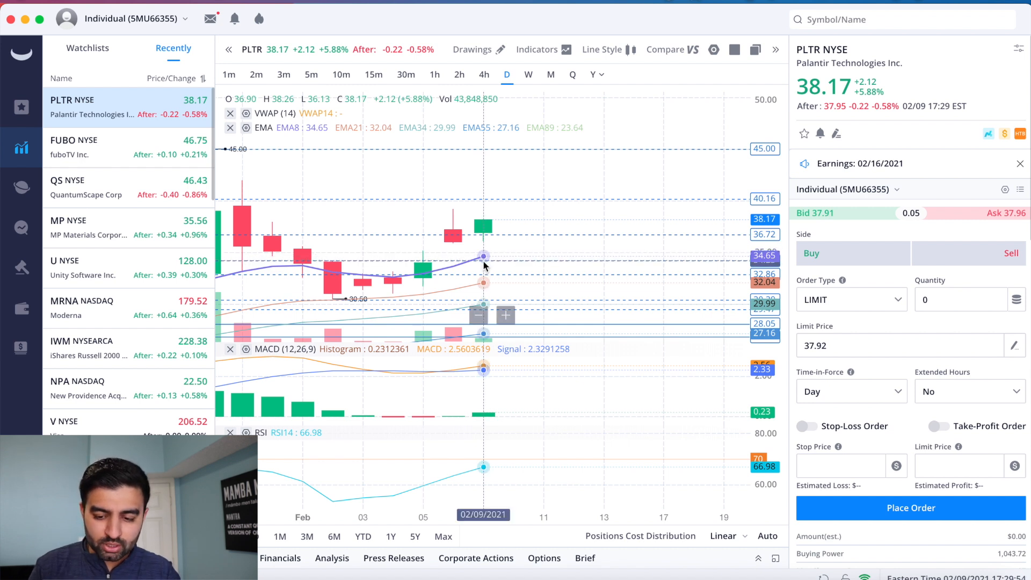
{"action": "mouse_move", "coordinate": [486, 257]}
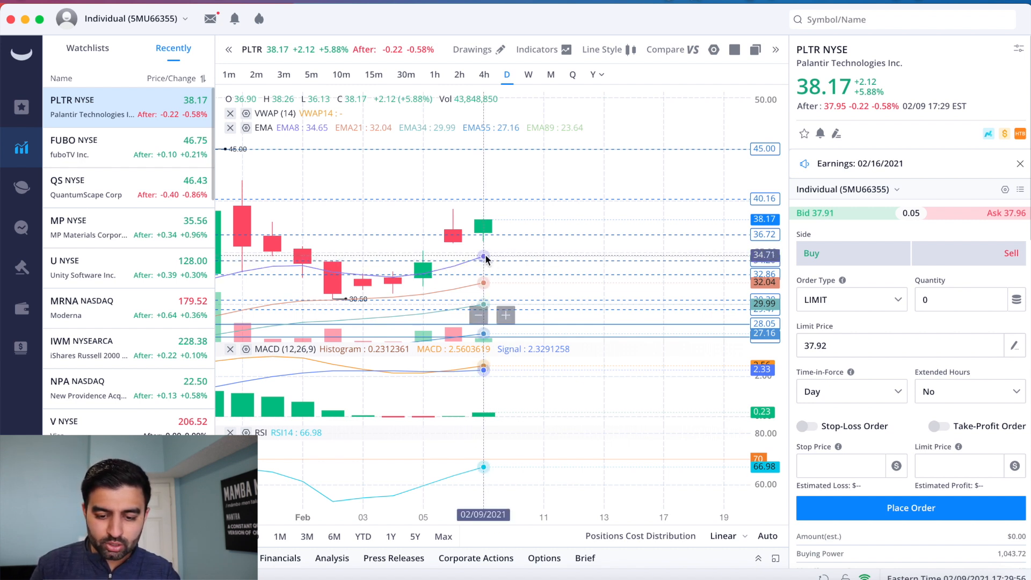
{"action": "mouse_move", "coordinate": [500, 283]}
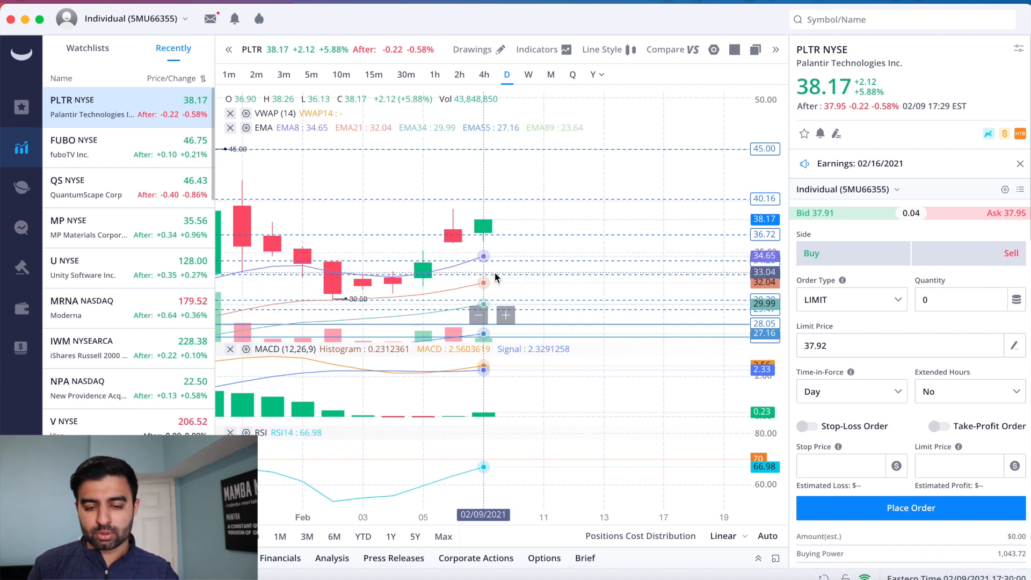
{"action": "mouse_move", "coordinate": [500, 279]}
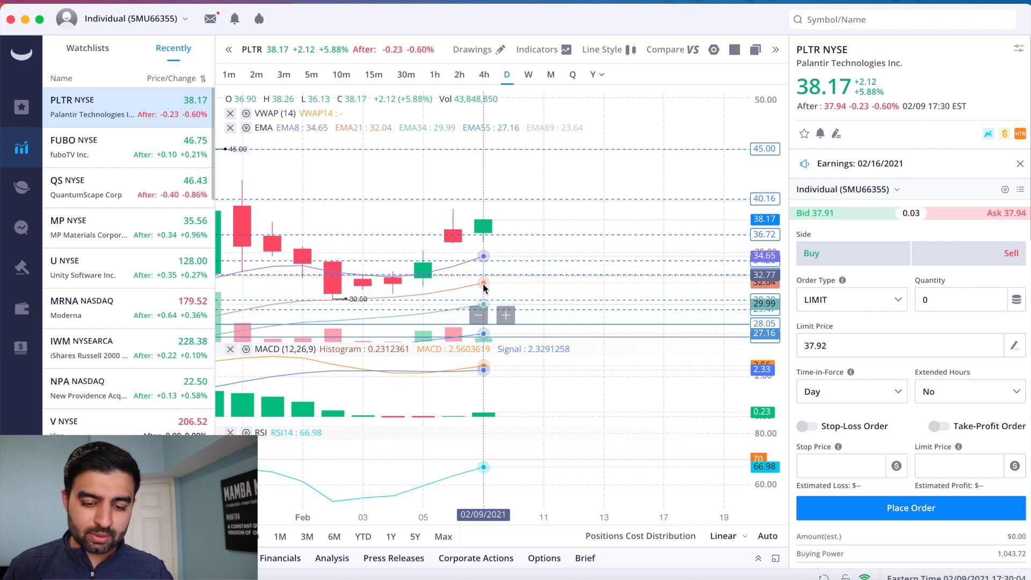
{"action": "mouse_move", "coordinate": [493, 280]}
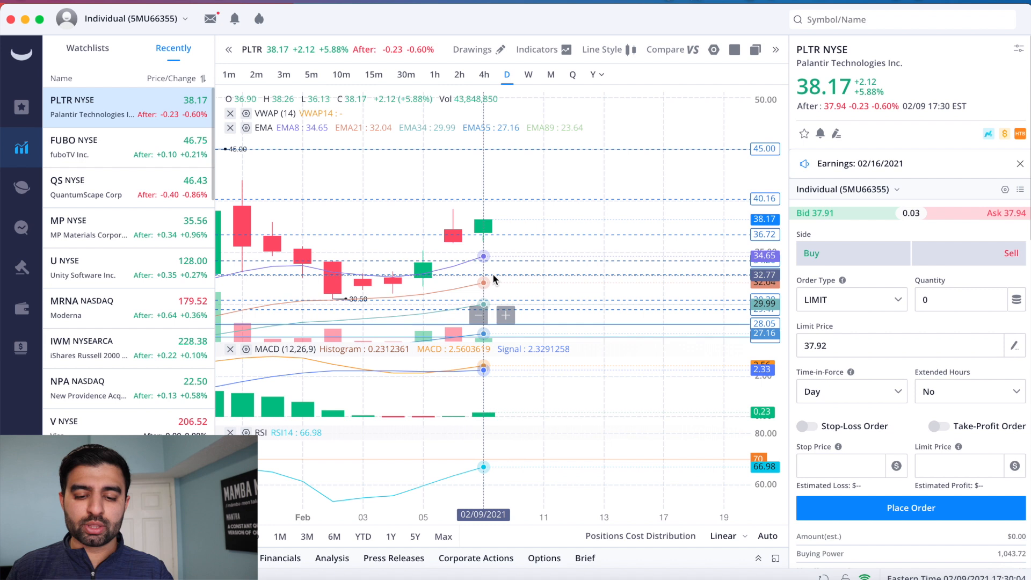
{"action": "mouse_move", "coordinate": [484, 287]}
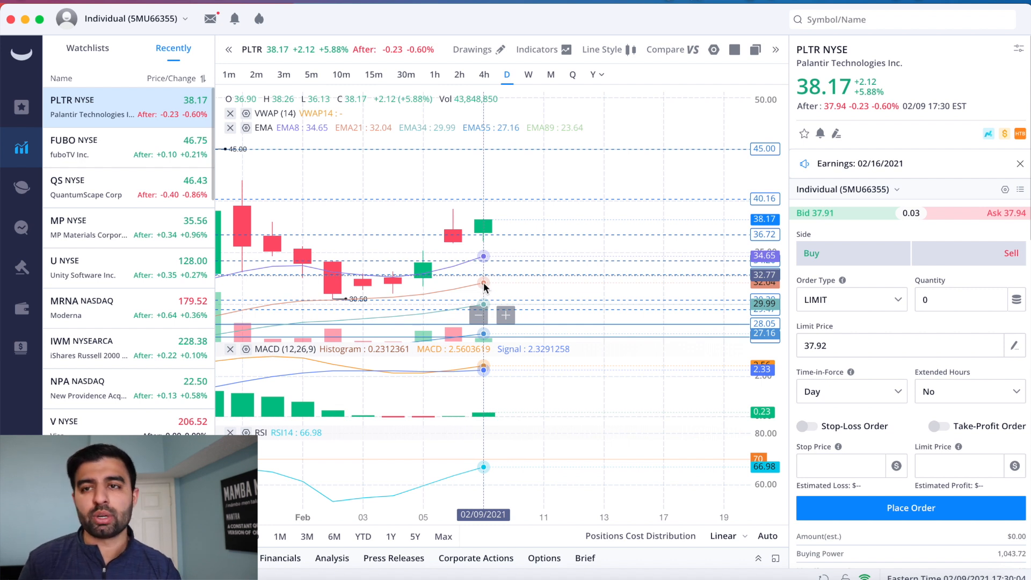
{"action": "mouse_move", "coordinate": [495, 255]}
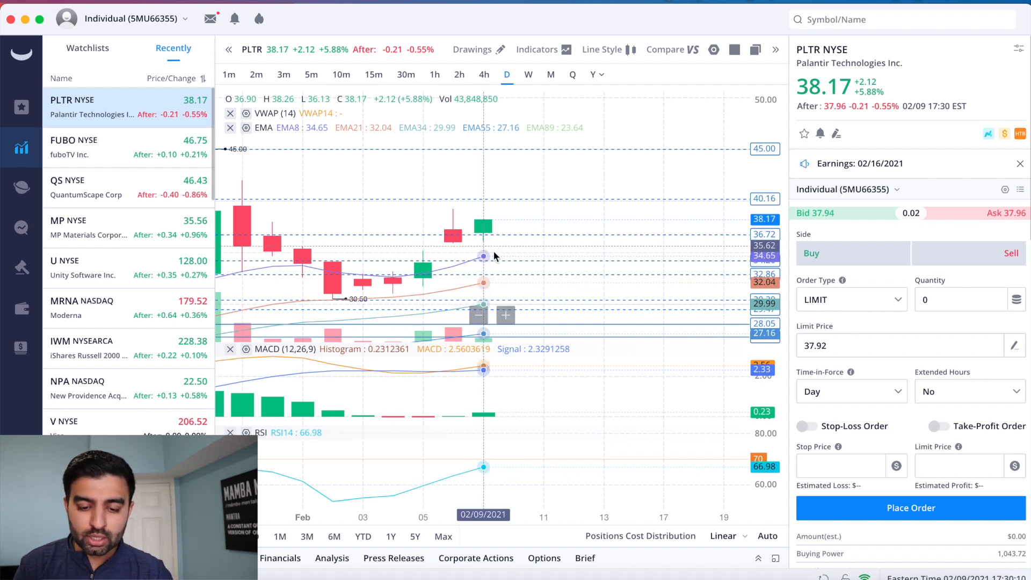
{"action": "mouse_move", "coordinate": [485, 256]}
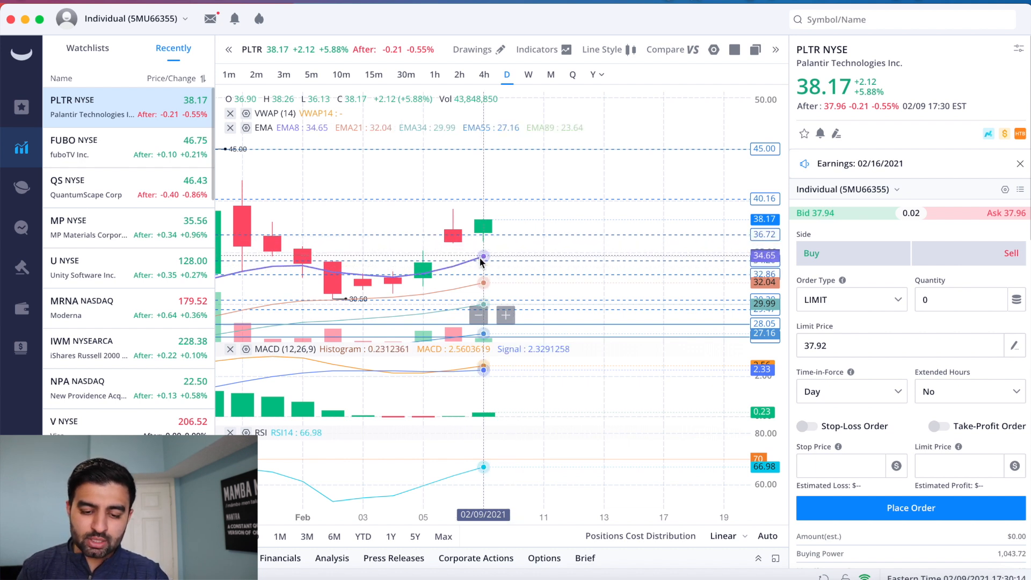
{"action": "mouse_move", "coordinate": [480, 279]}
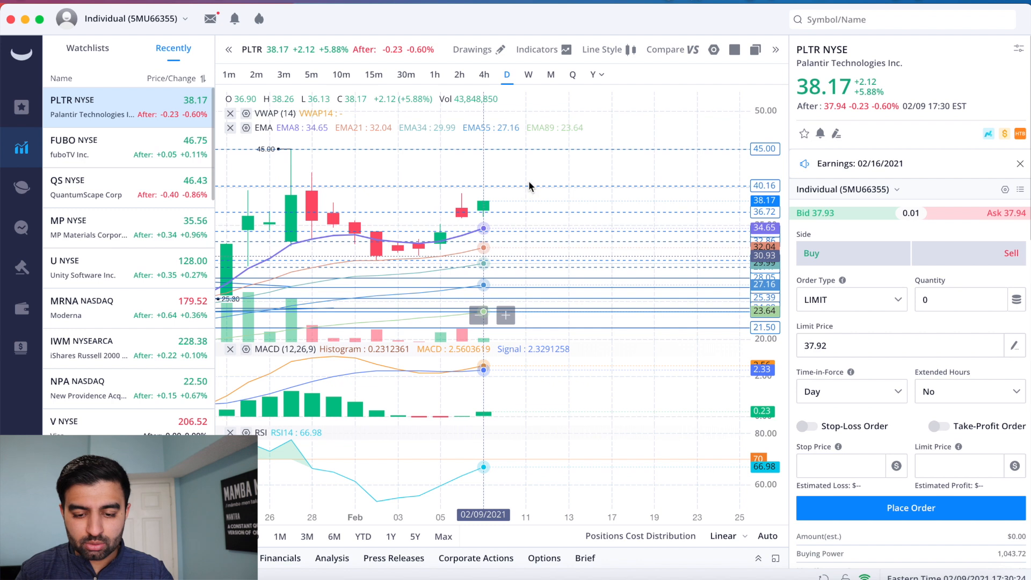
{"action": "mouse_move", "coordinate": [506, 202]}
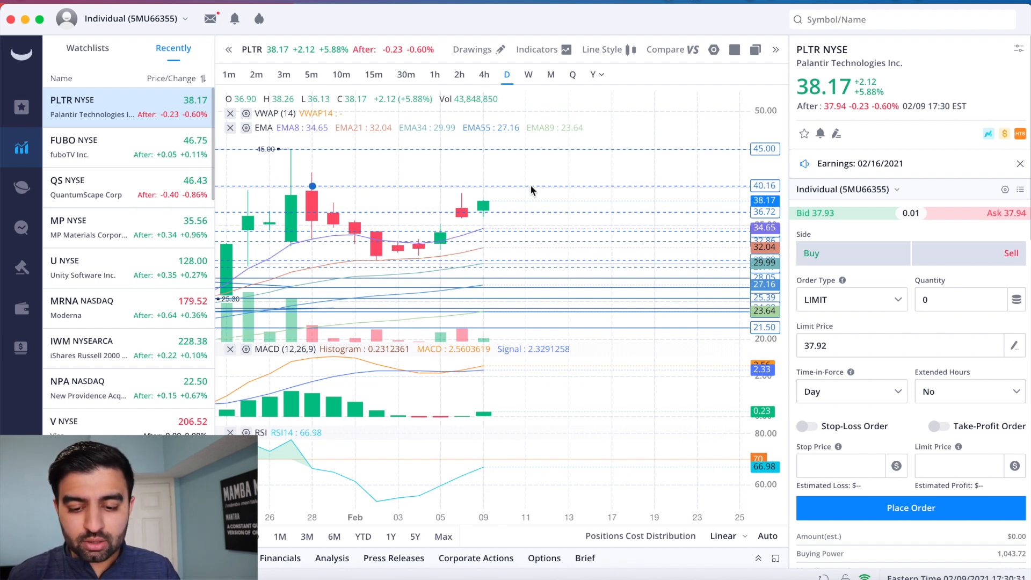
{"action": "mouse_move", "coordinate": [526, 191]}
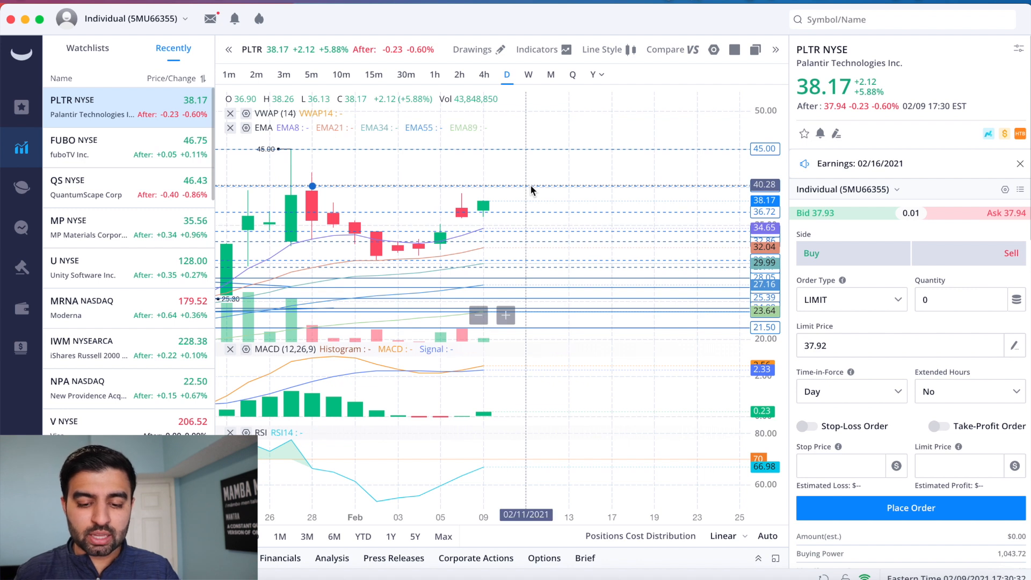
{"action": "mouse_move", "coordinate": [555, 155]}
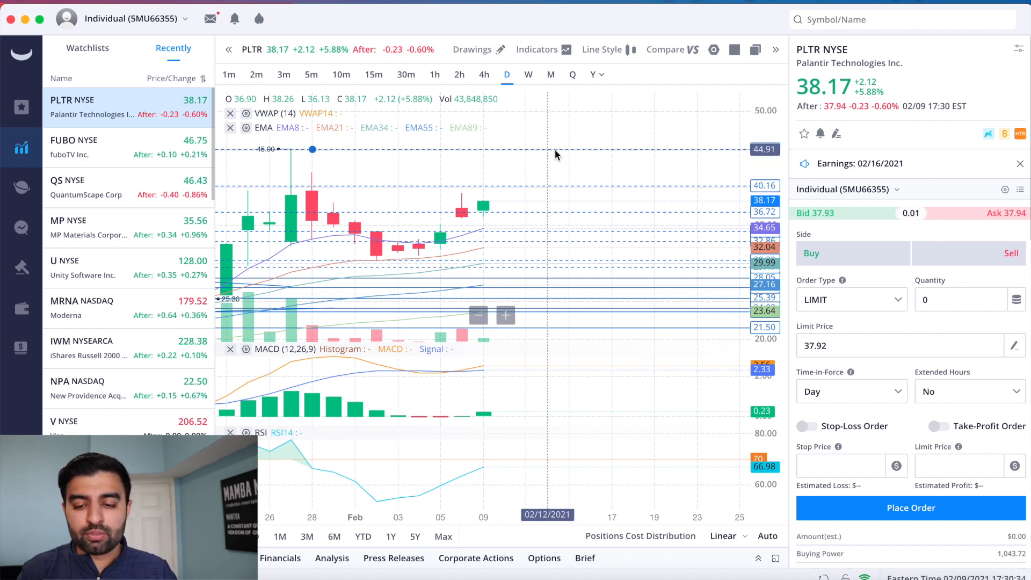
{"action": "mouse_move", "coordinate": [313, 181]}
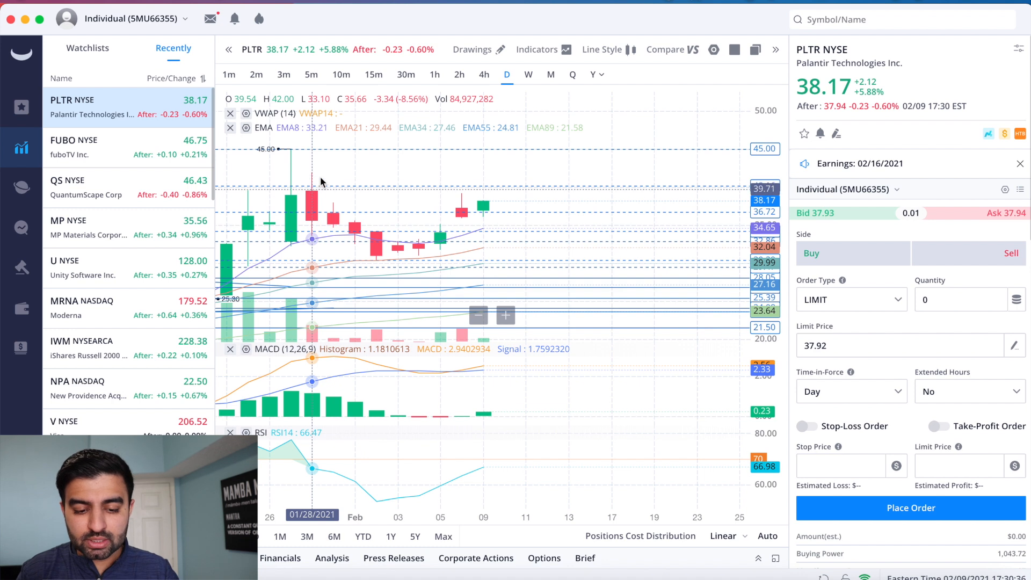
{"action": "mouse_move", "coordinate": [269, 148]}
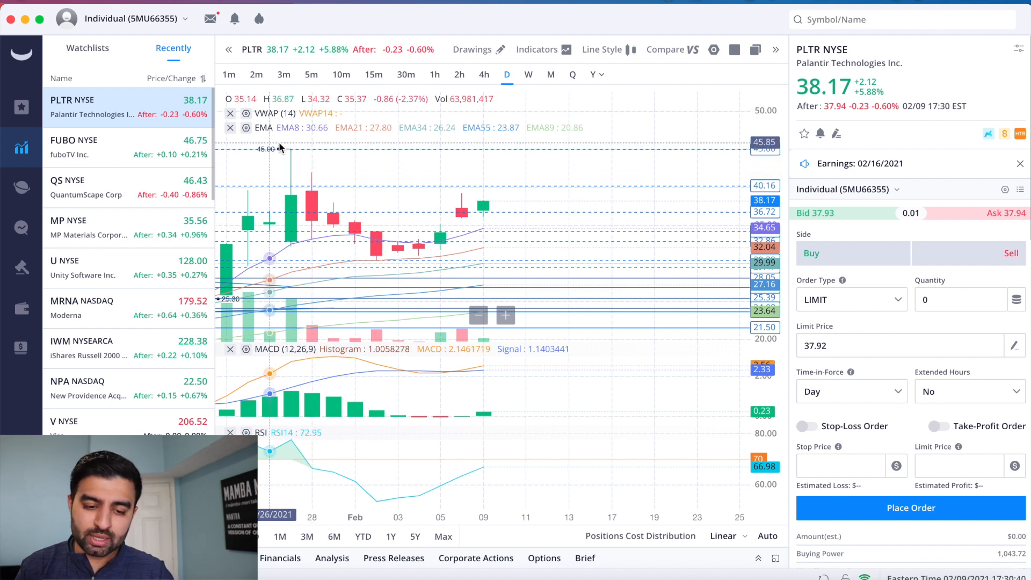
{"action": "mouse_move", "coordinate": [519, 185]}
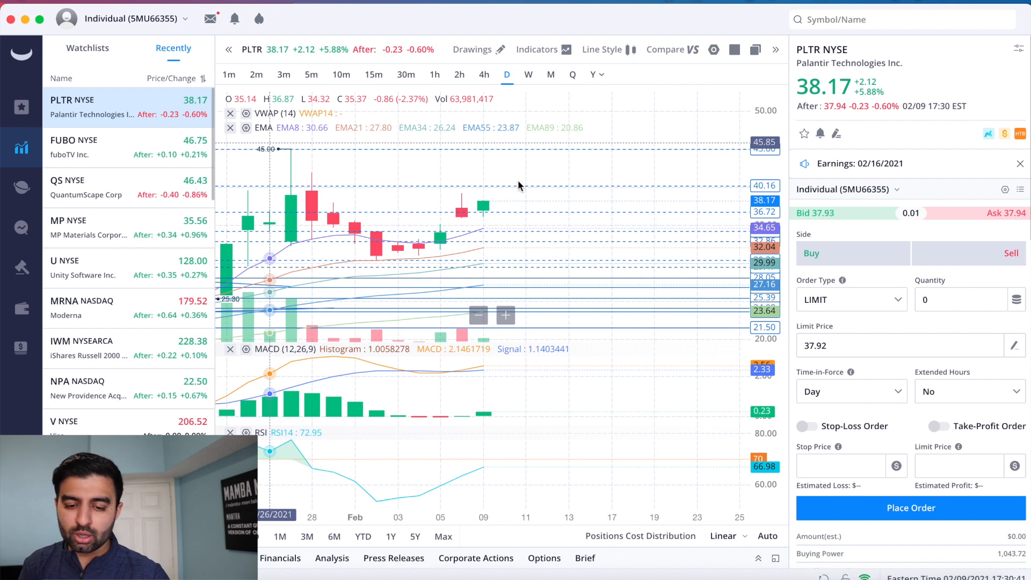
{"action": "mouse_move", "coordinate": [490, 210]}
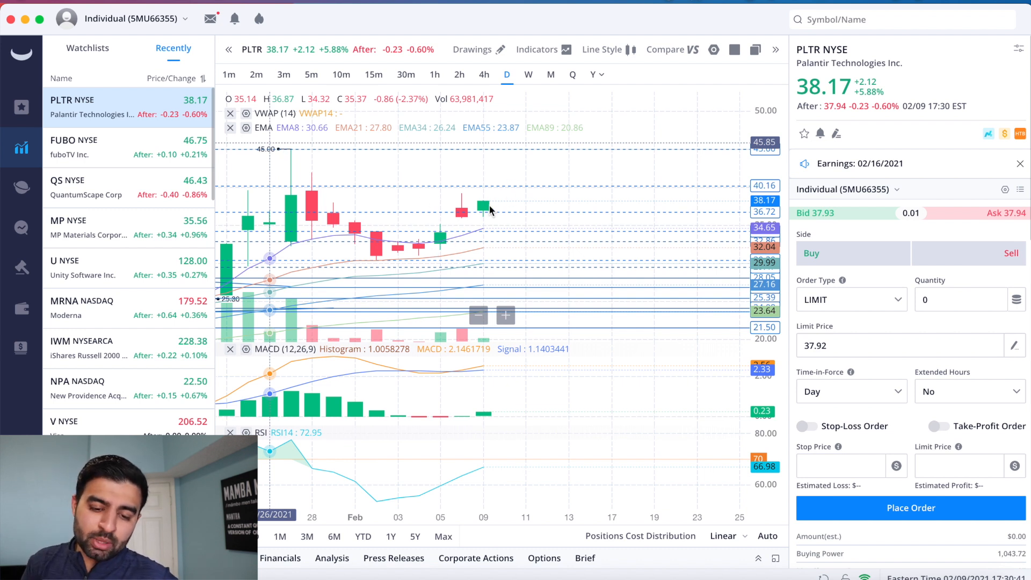
{"action": "mouse_move", "coordinate": [530, 173]}
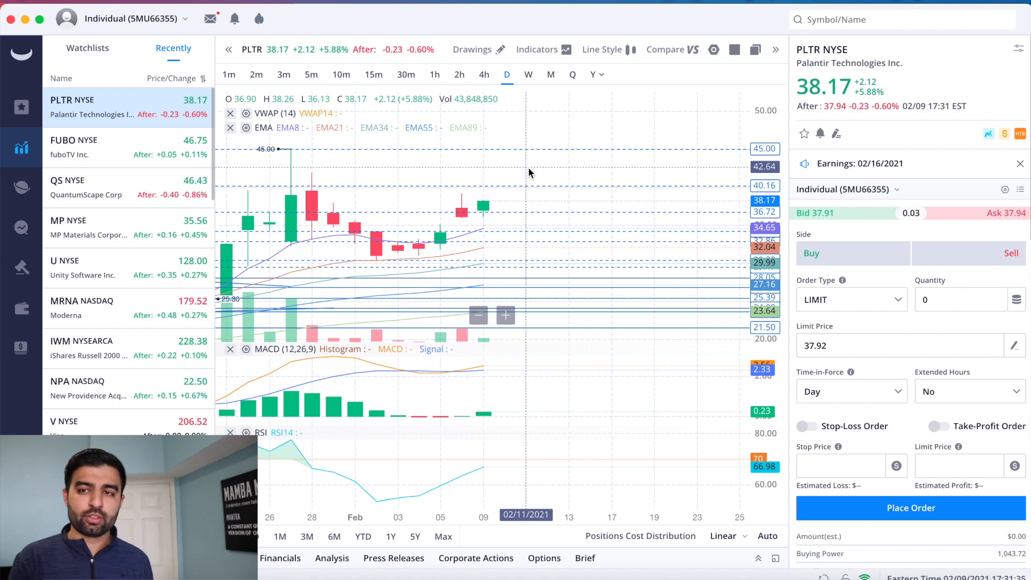
{"action": "mouse_move", "coordinate": [462, 224]}
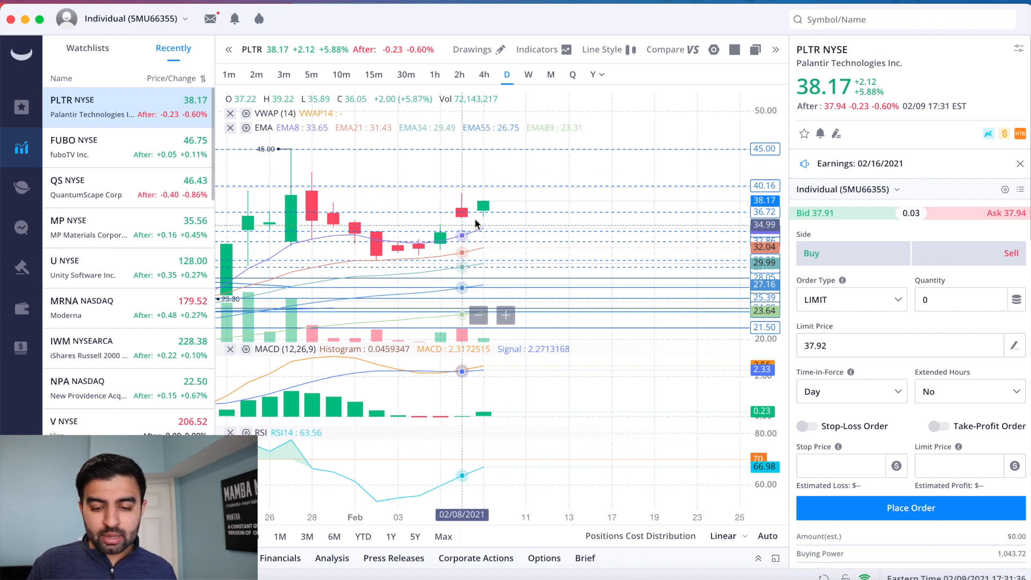
{"action": "mouse_move", "coordinate": [503, 217]}
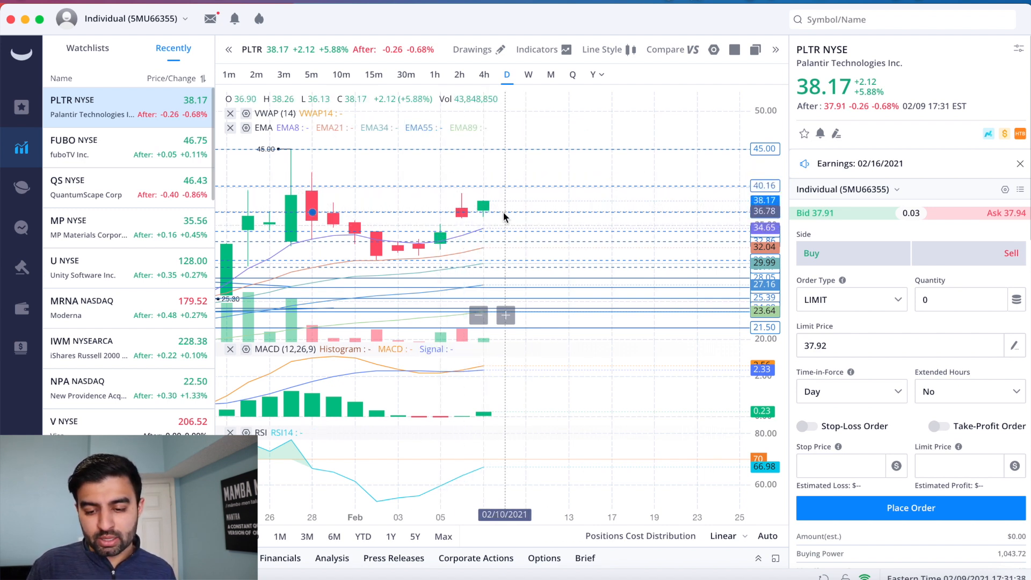
{"action": "mouse_move", "coordinate": [534, 193]}
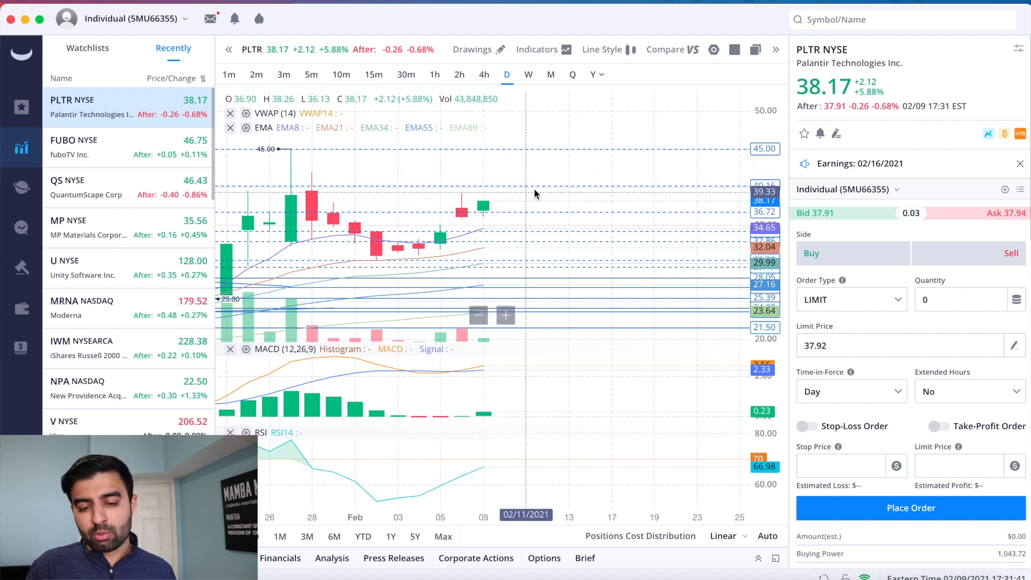
{"action": "mouse_move", "coordinate": [545, 213]}
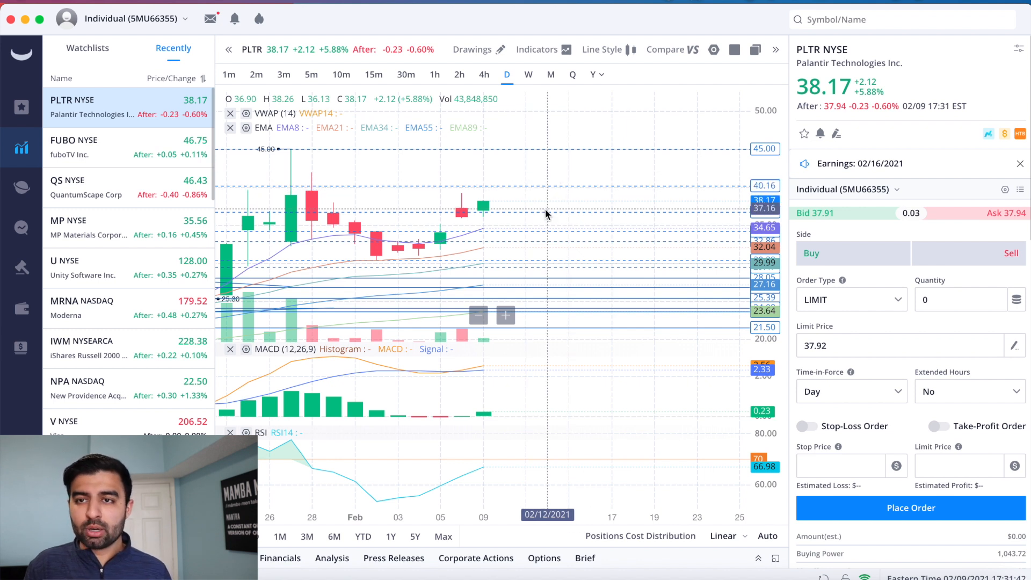
{"action": "mouse_move", "coordinate": [559, 345]}
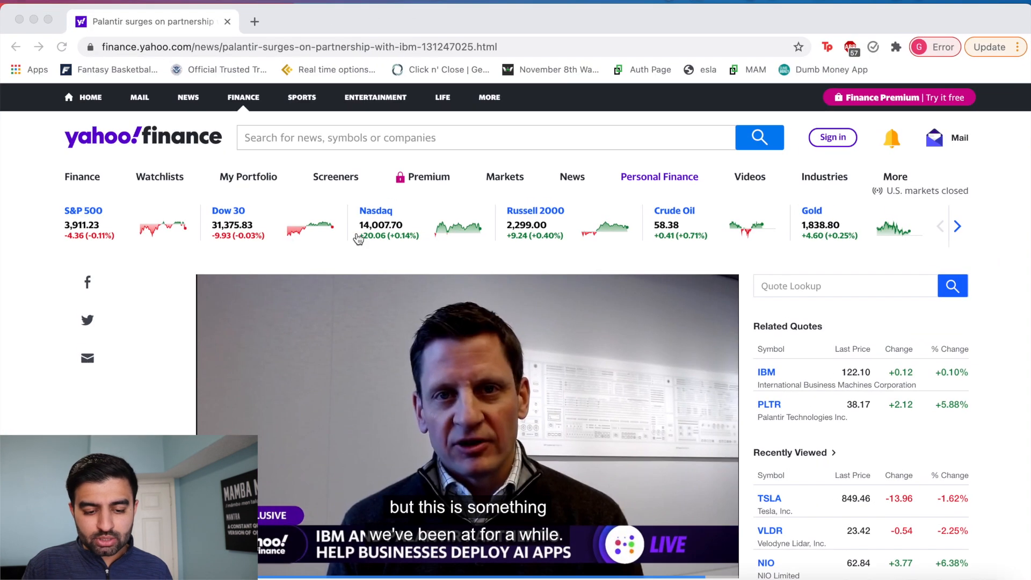
Step: Read the Palantir–IBM partnership article's opening paragraphs, then return to the Webull chart
{"action": "scroll", "scroll_direction": "down", "scroll_amount": 3}
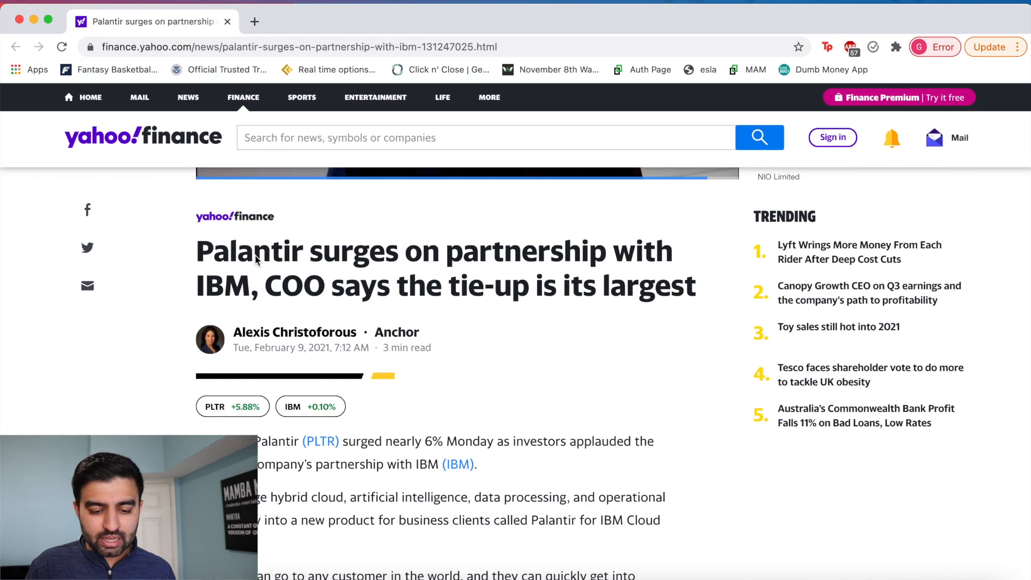
{"action": "scroll", "scroll_direction": "down", "scroll_amount": 3}
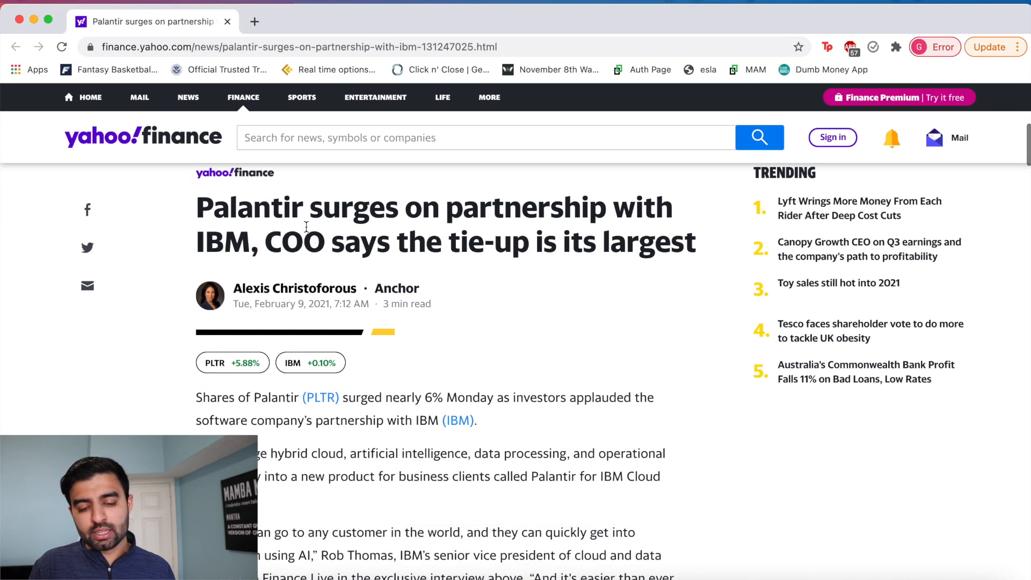
{"action": "scroll", "scroll_direction": "down", "scroll_amount": 3}
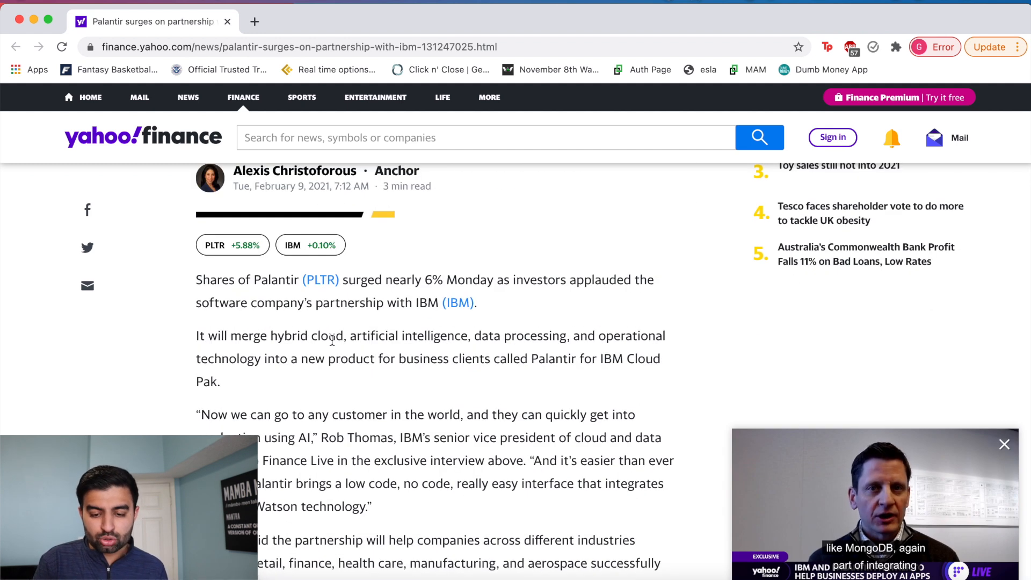
{"action": "scroll", "scroll_direction": "down", "scroll_amount": 3}
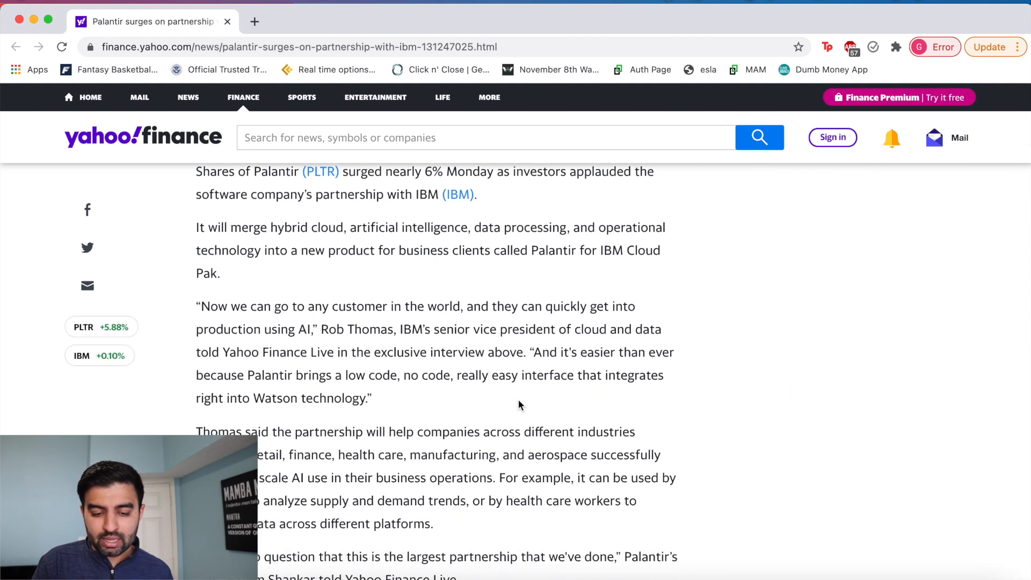
{"action": "mouse_move", "coordinate": [269, 299]}
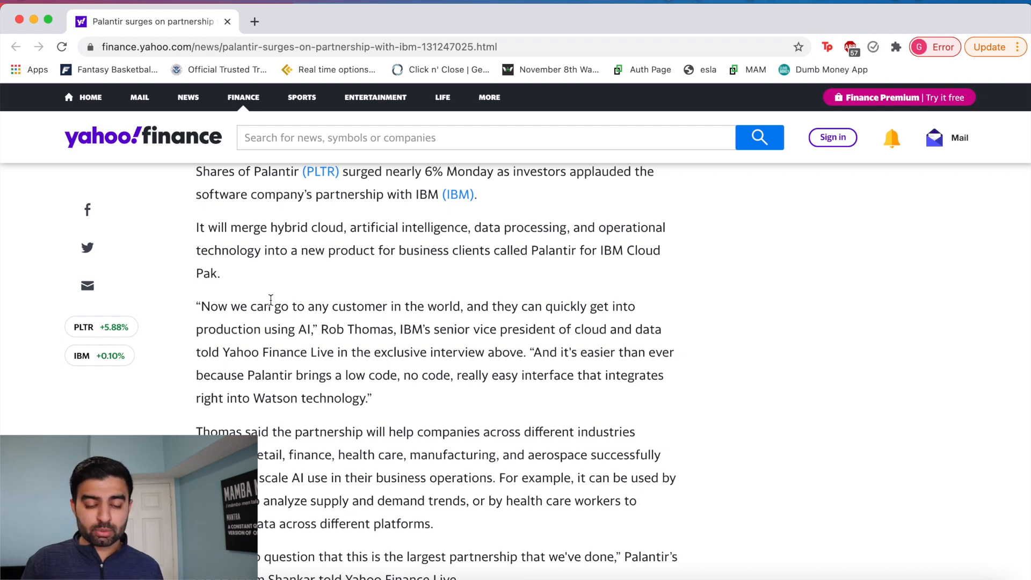
{"action": "scroll", "scroll_direction": "down", "scroll_amount": 3}
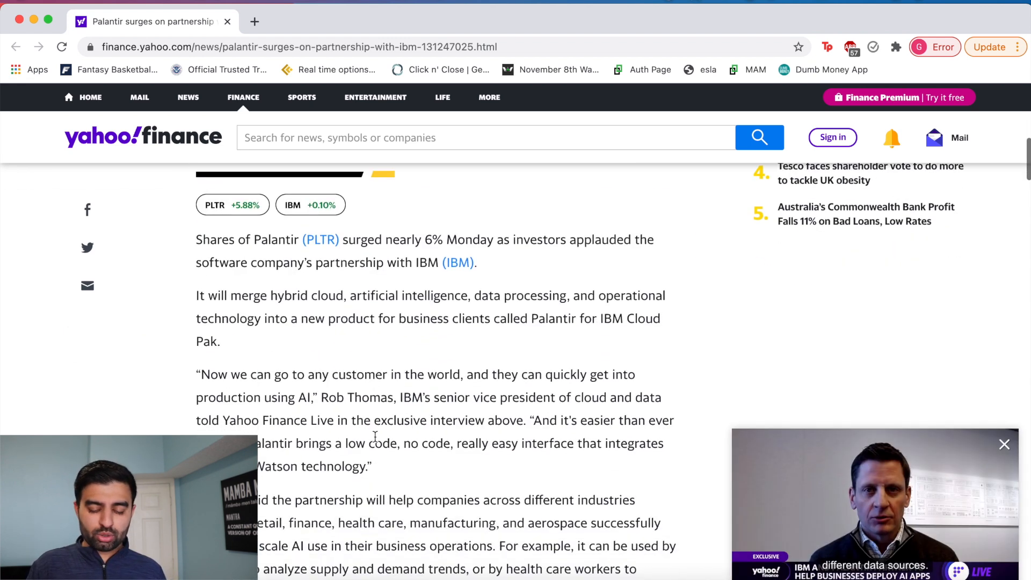
{"action": "scroll", "scroll_direction": "down", "scroll_amount": 3}
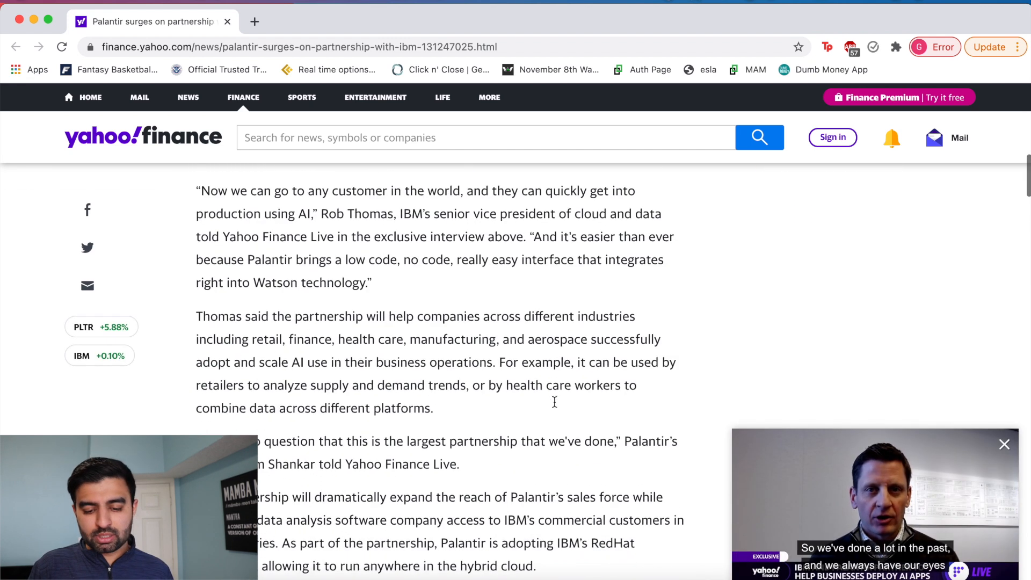
{"action": "left_click", "coordinate": [1003, 444]}
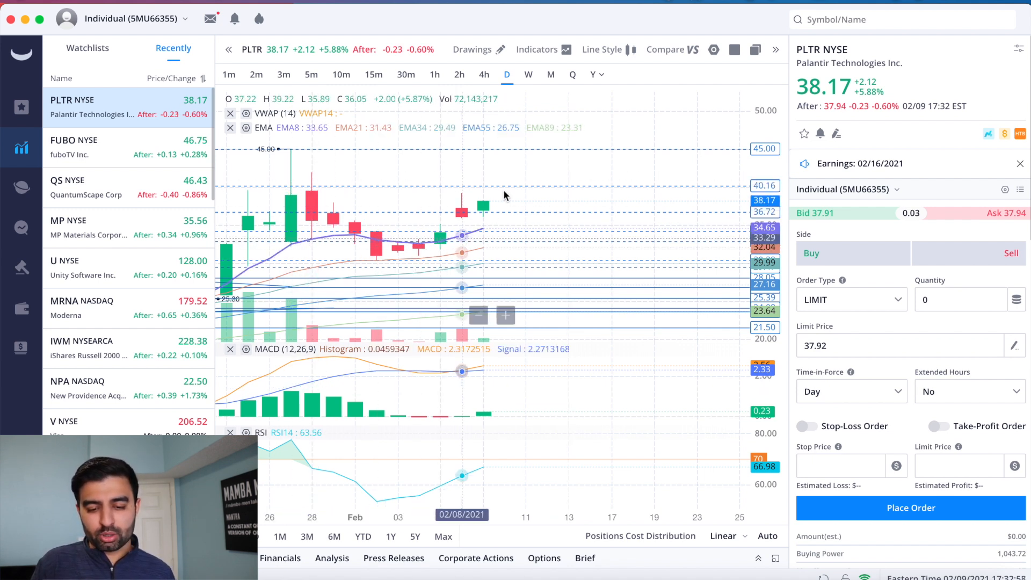
{"action": "mouse_move", "coordinate": [486, 209]}
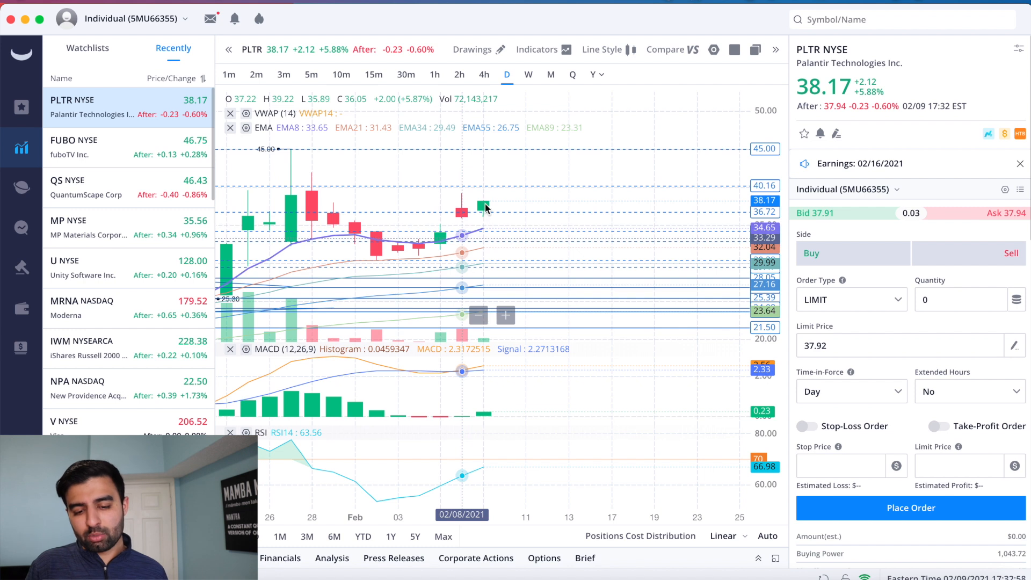
{"action": "mouse_move", "coordinate": [477, 218]}
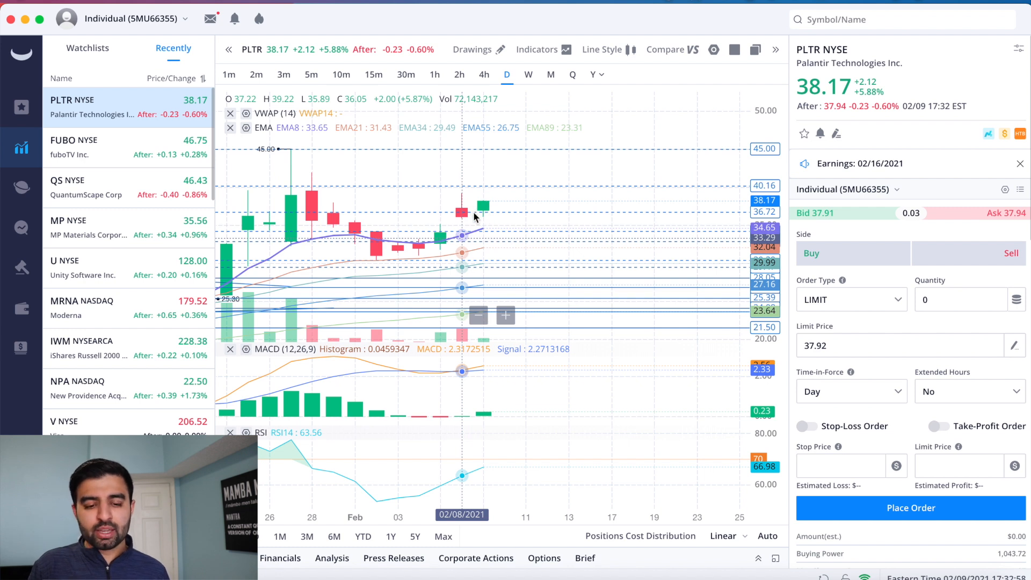
{"action": "mouse_move", "coordinate": [428, 237]}
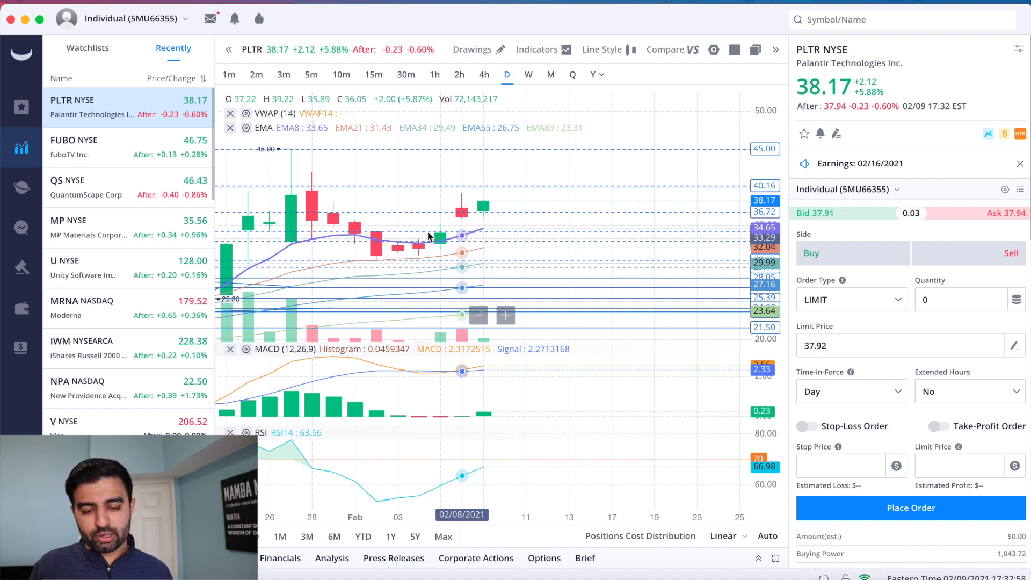
{"action": "mouse_move", "coordinate": [483, 233]}
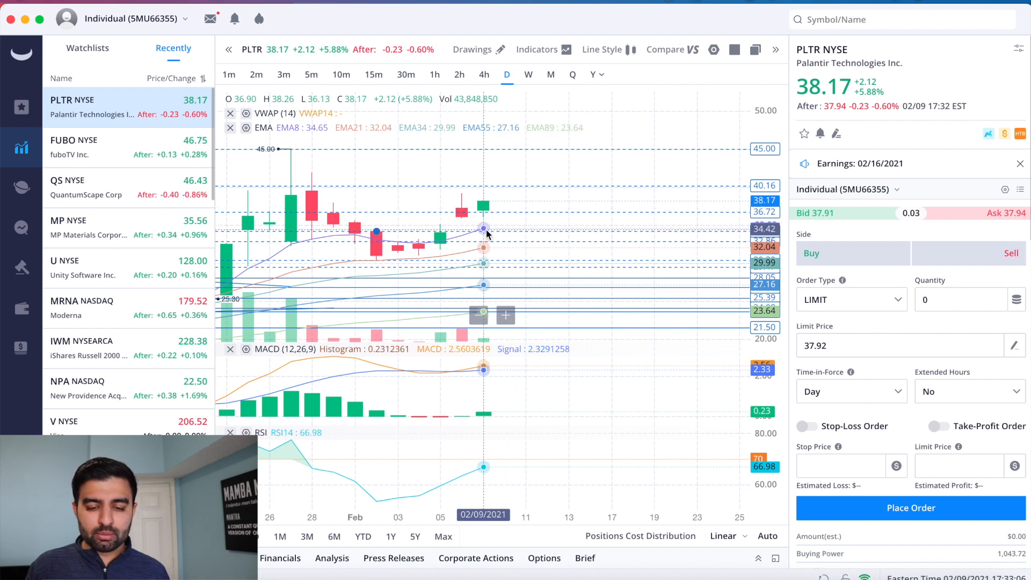
{"action": "mouse_move", "coordinate": [497, 228]}
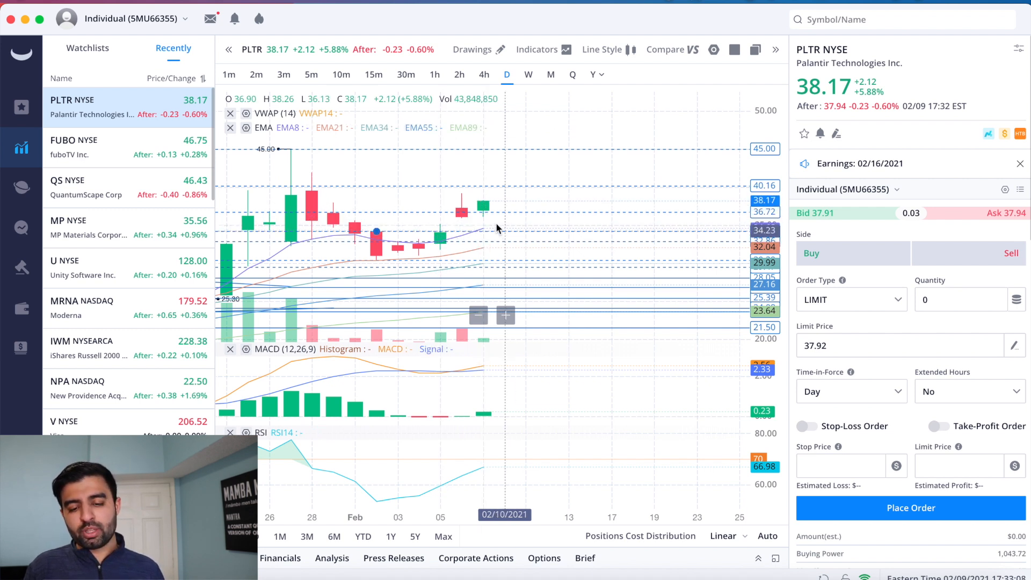
{"action": "mouse_move", "coordinate": [526, 217]}
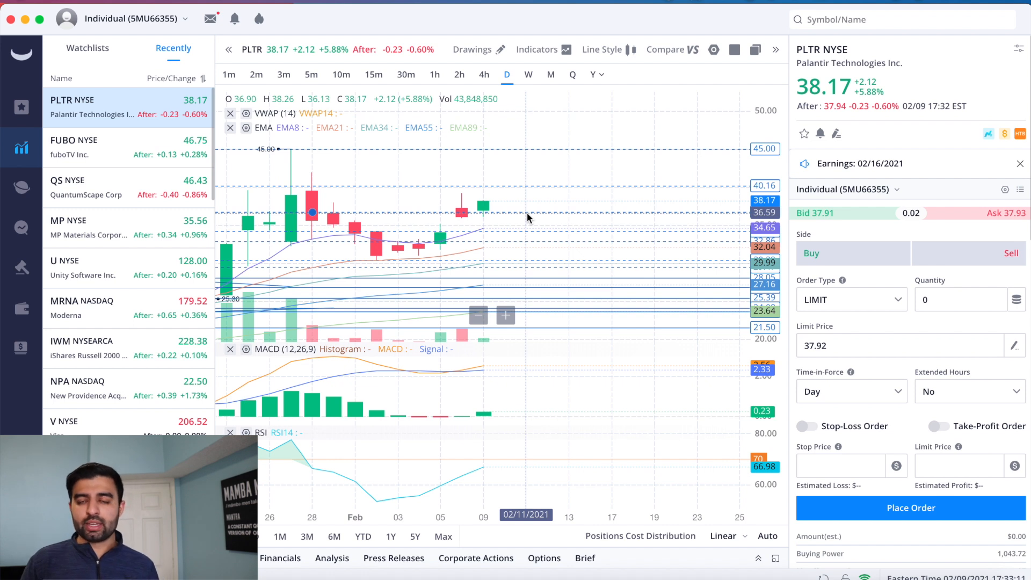